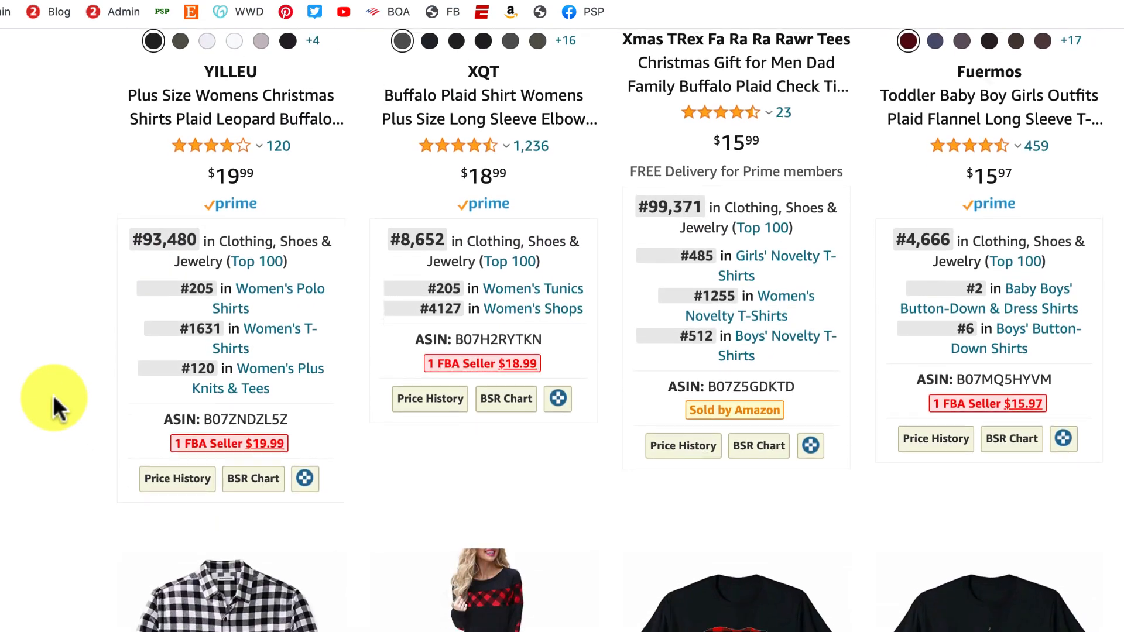
- Scroll through the frame results and add the letter D frame to the page
scroll("down", 3)
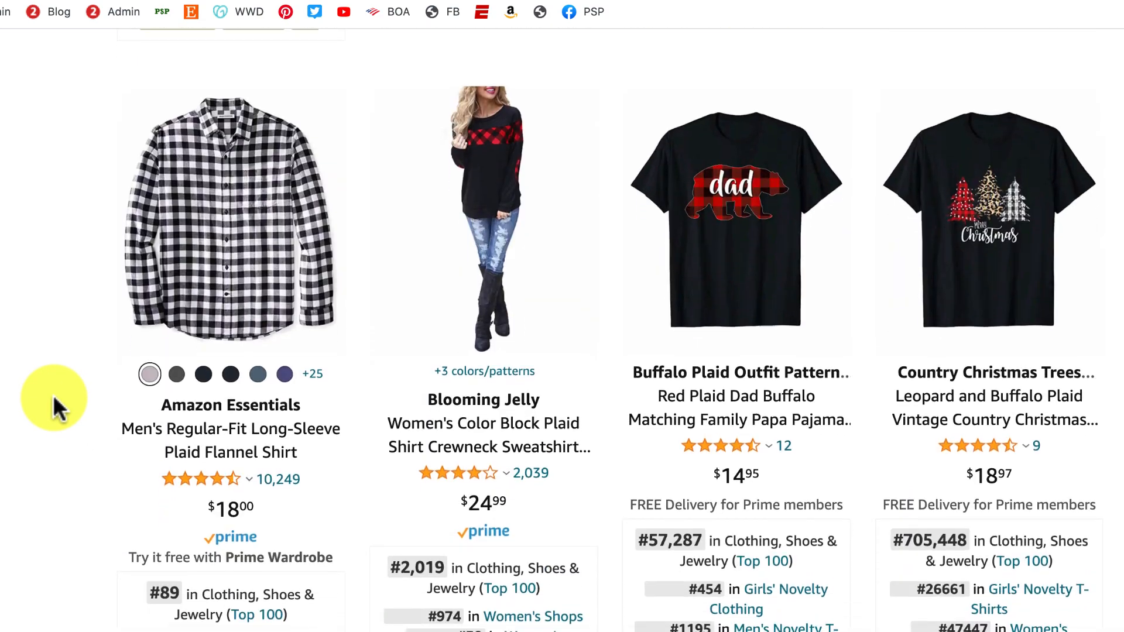
scroll("down", 3)
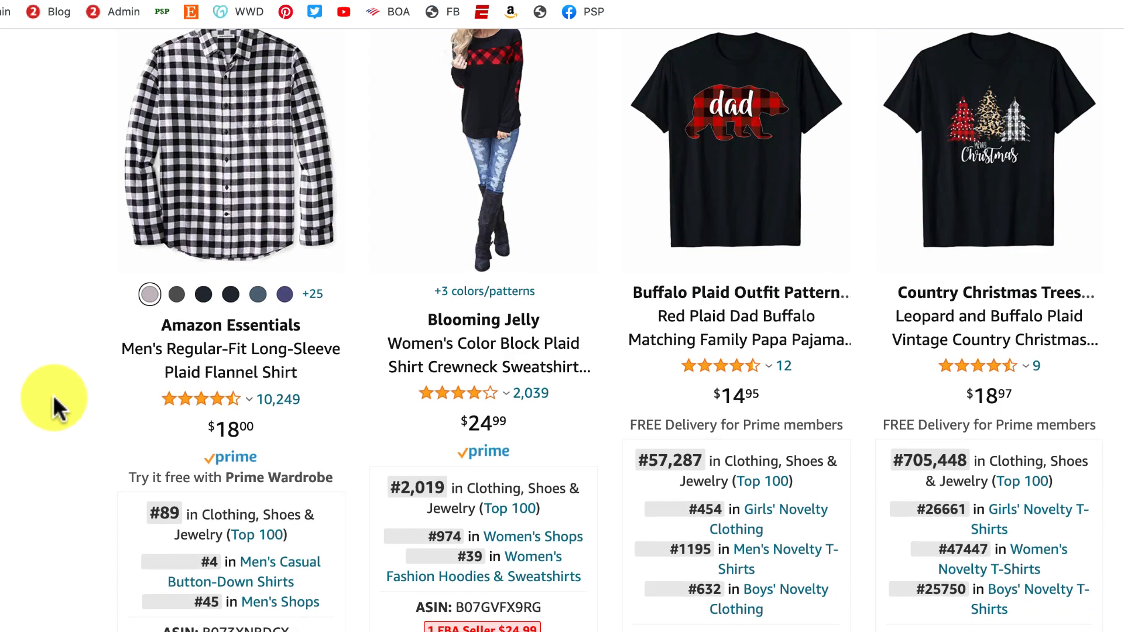
scroll("down", 3)
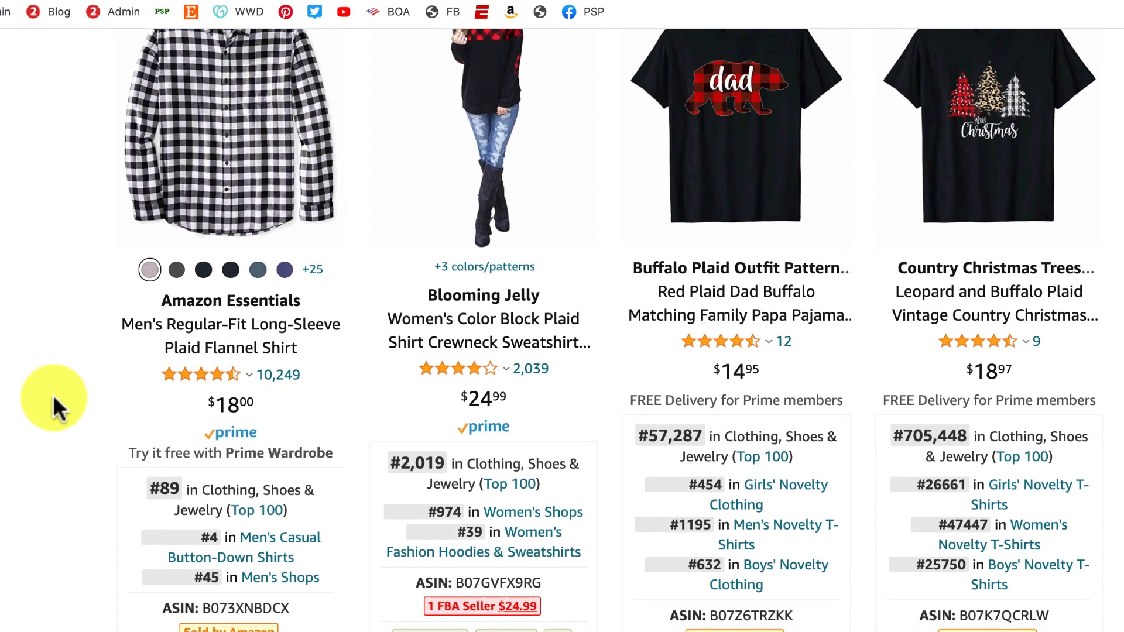
scroll("down", 3)
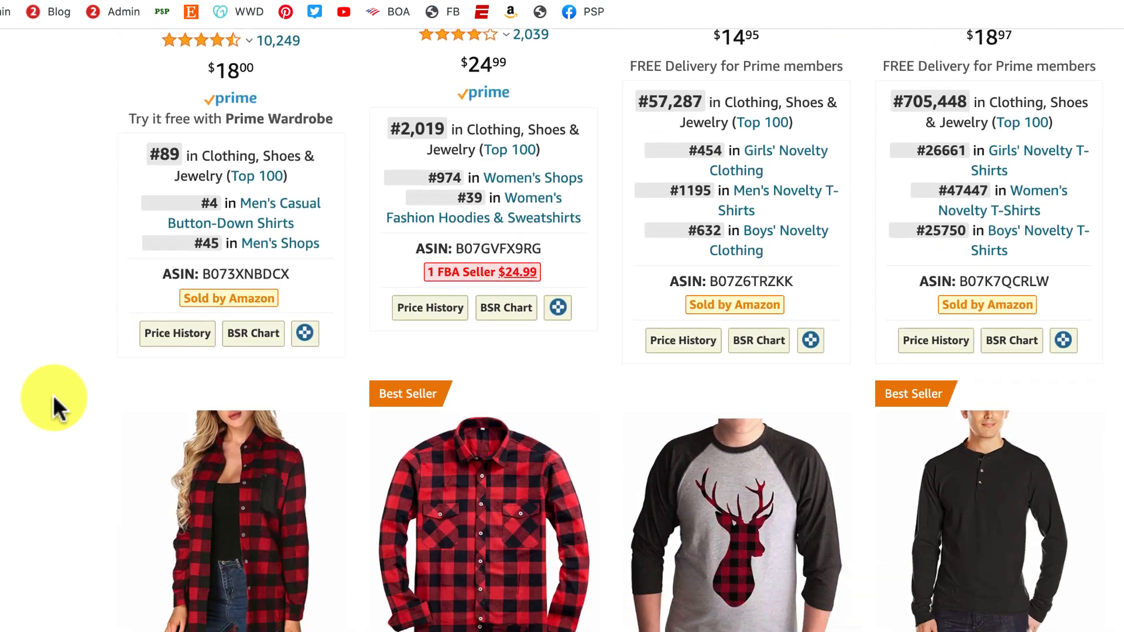
scroll("down", 3)
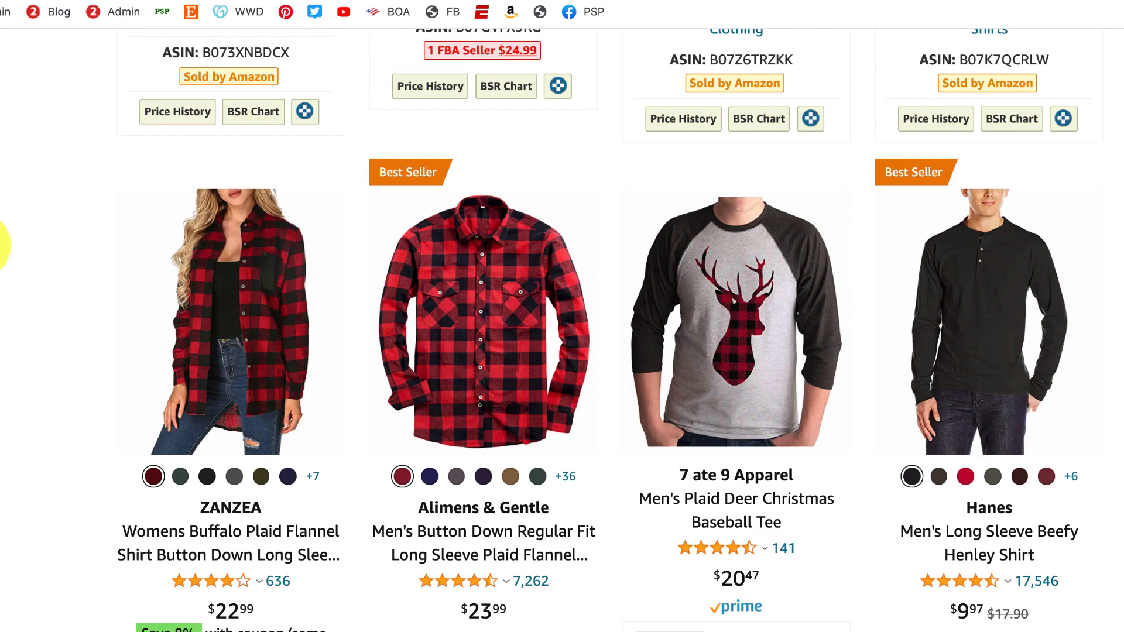
scroll("down", 3)
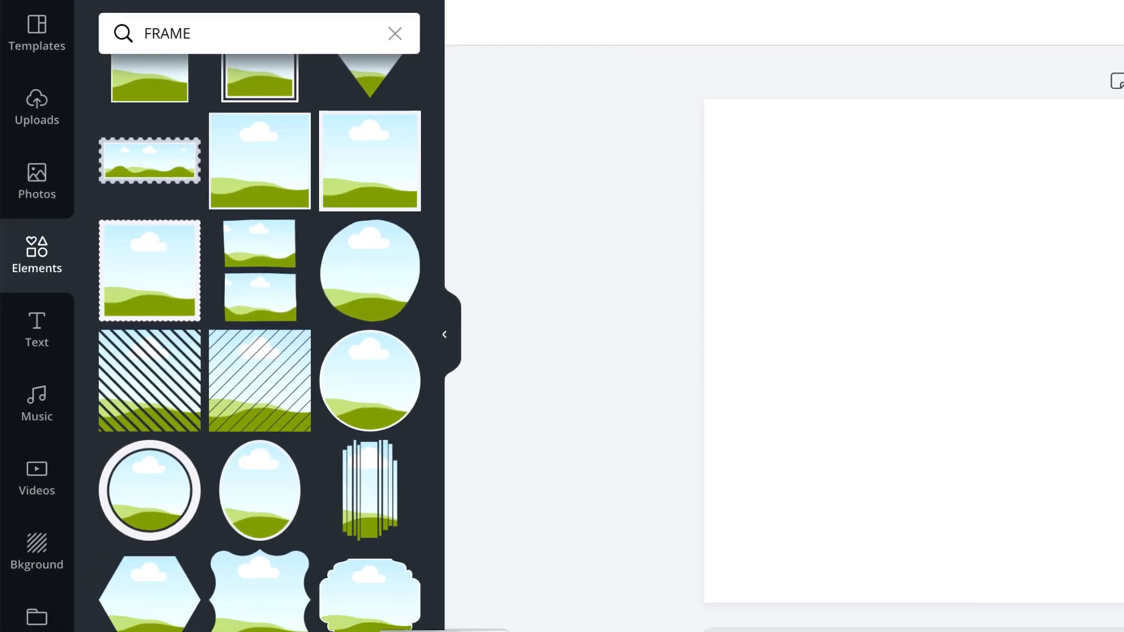
mouse_move(677, 413)
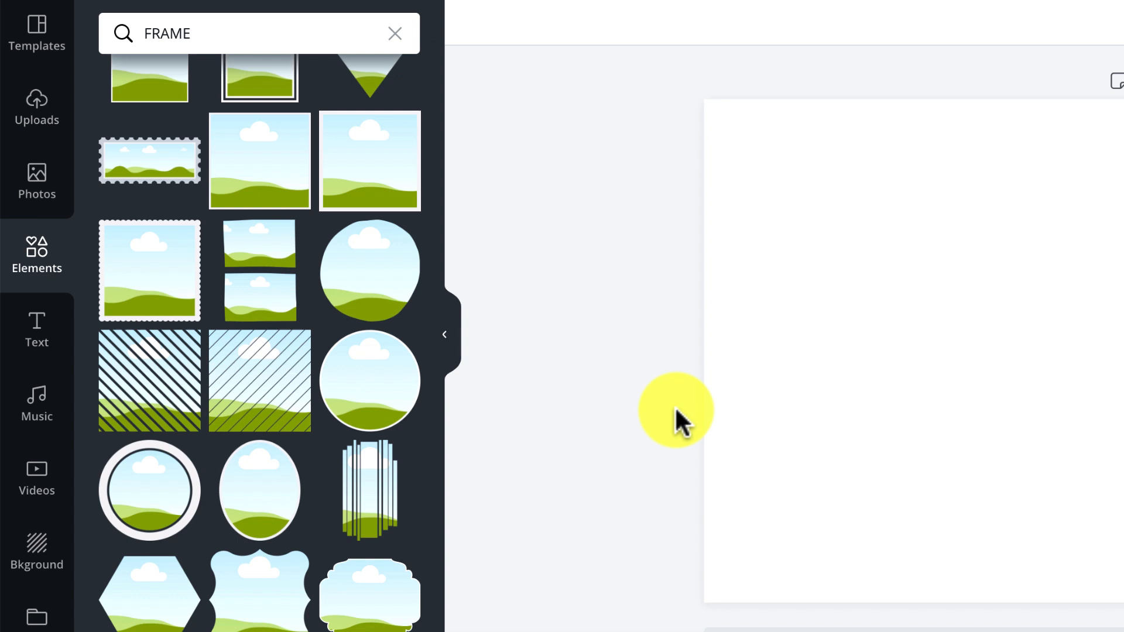
mouse_move(36, 247)
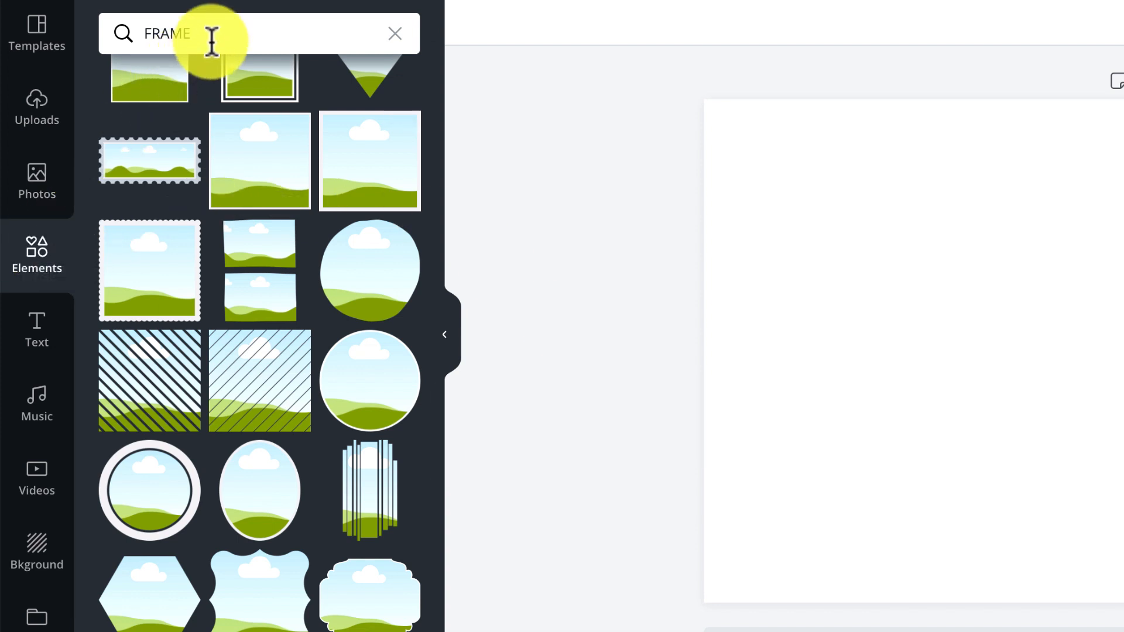
mouse_move(546, 179)
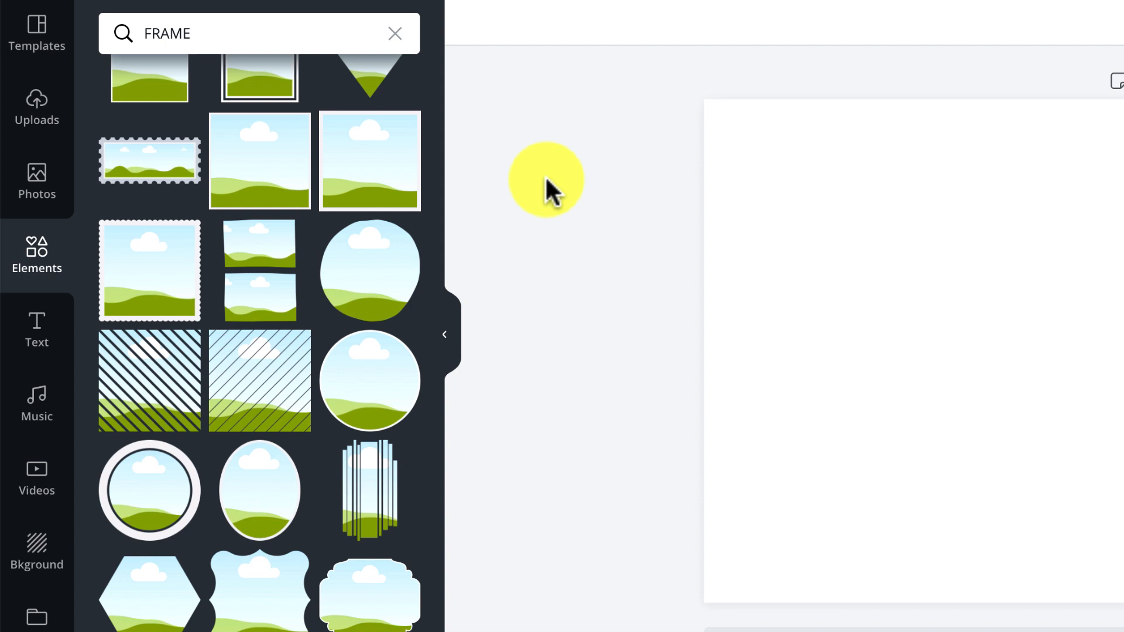
scroll("down", 3)
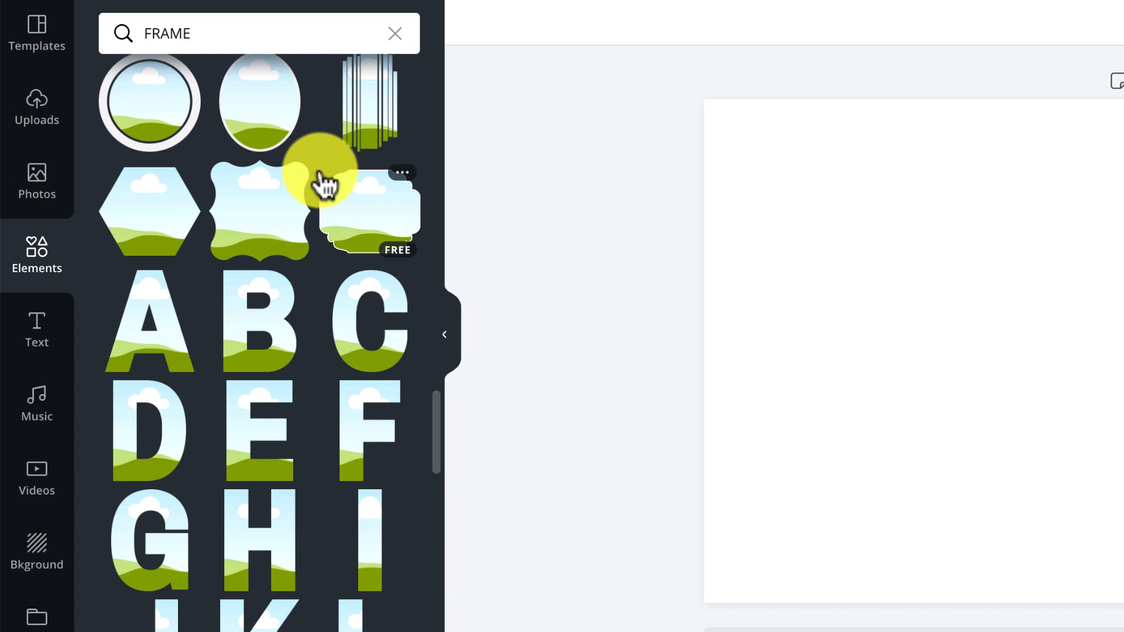
mouse_move(237, 337)
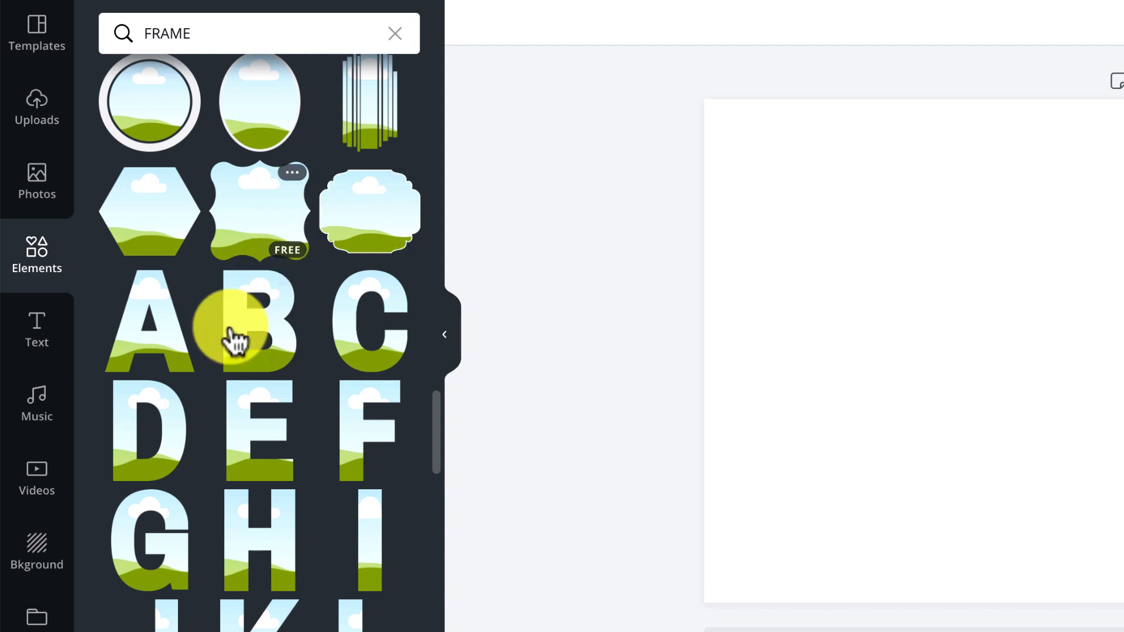
mouse_move(170, 432)
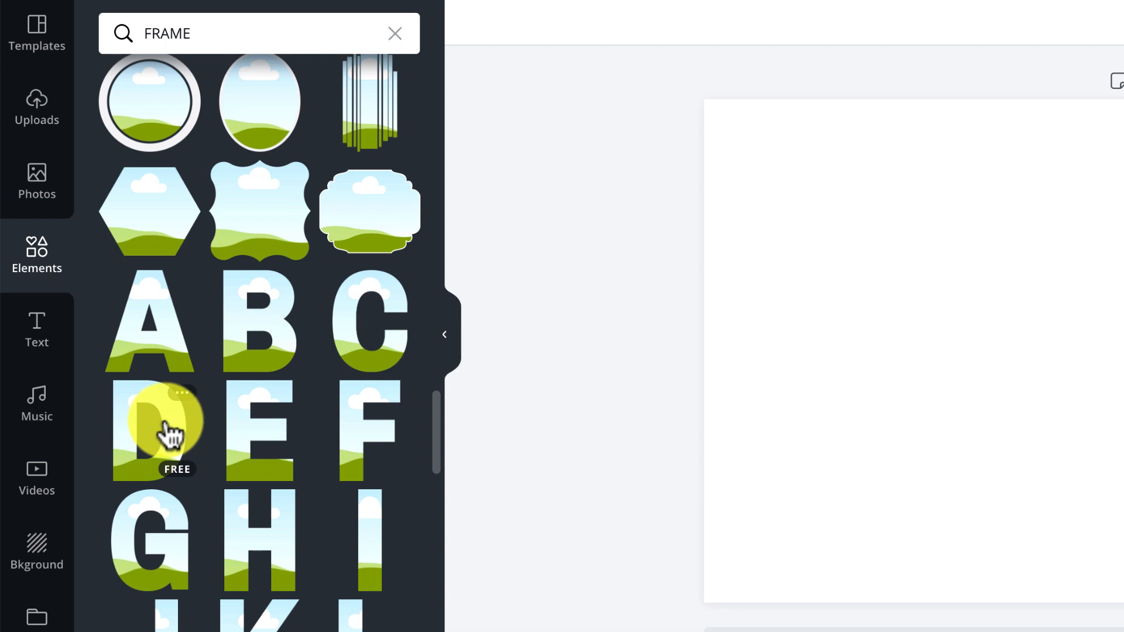
left_click(150, 430)
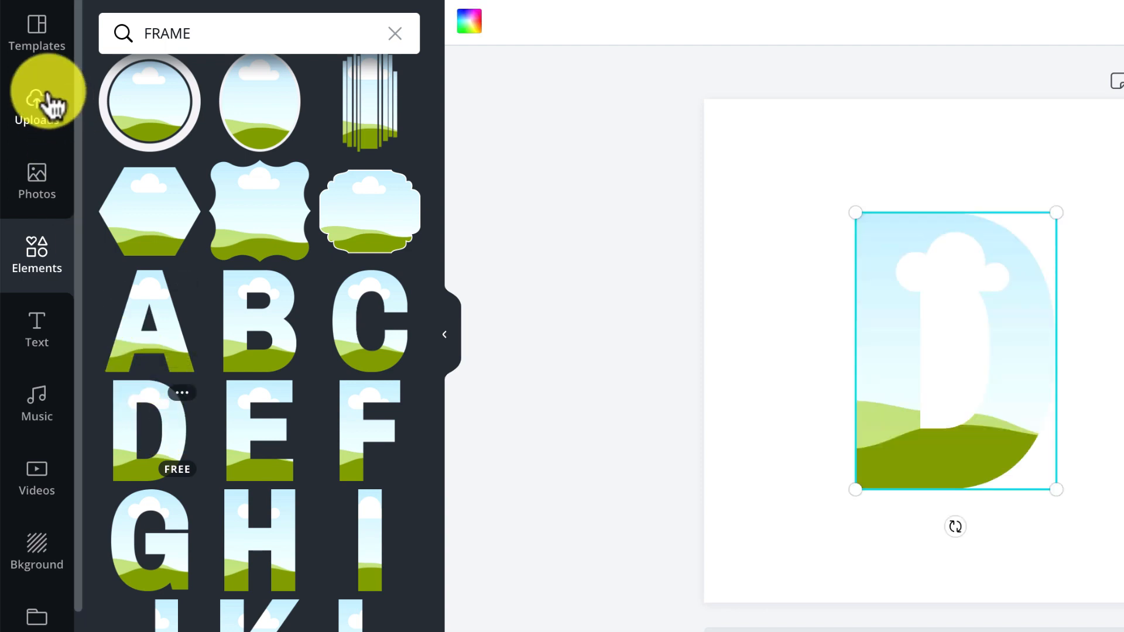
- Fill the D frame with the uploaded red-and-black buffalo plaid image
left_click(36, 108)
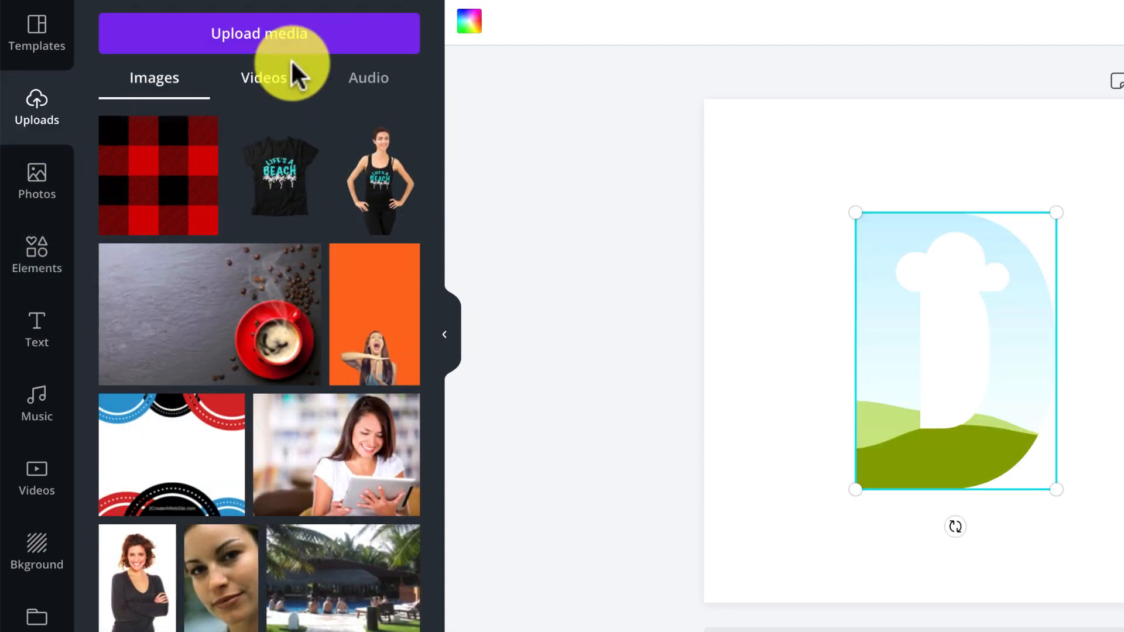
mouse_move(246, 47)
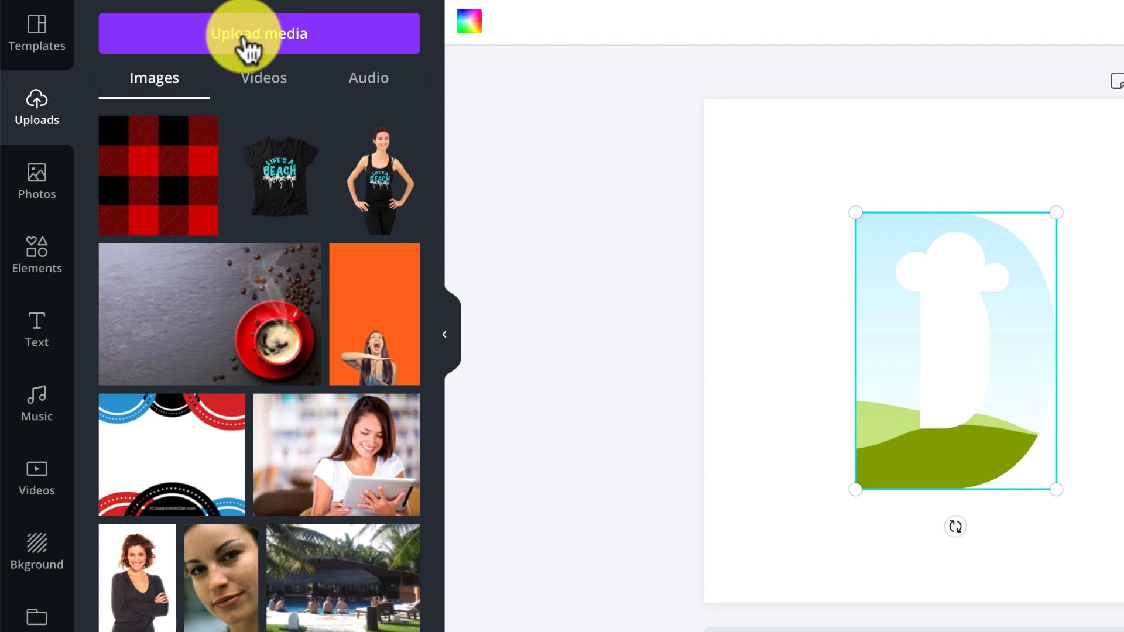
mouse_move(157, 174)
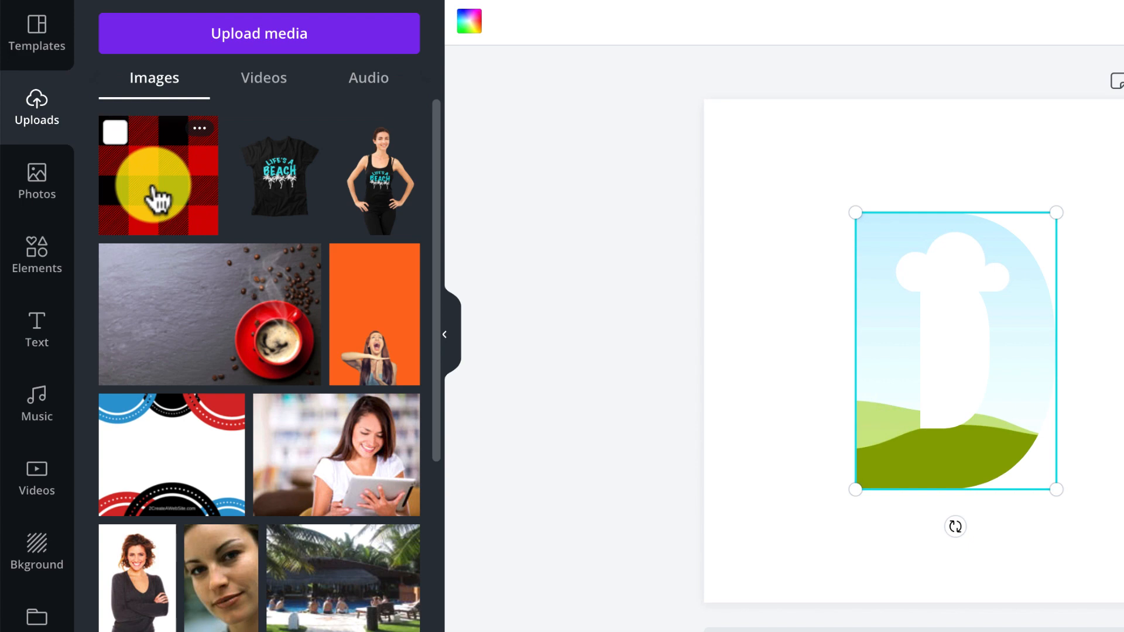
left_click(157, 174)
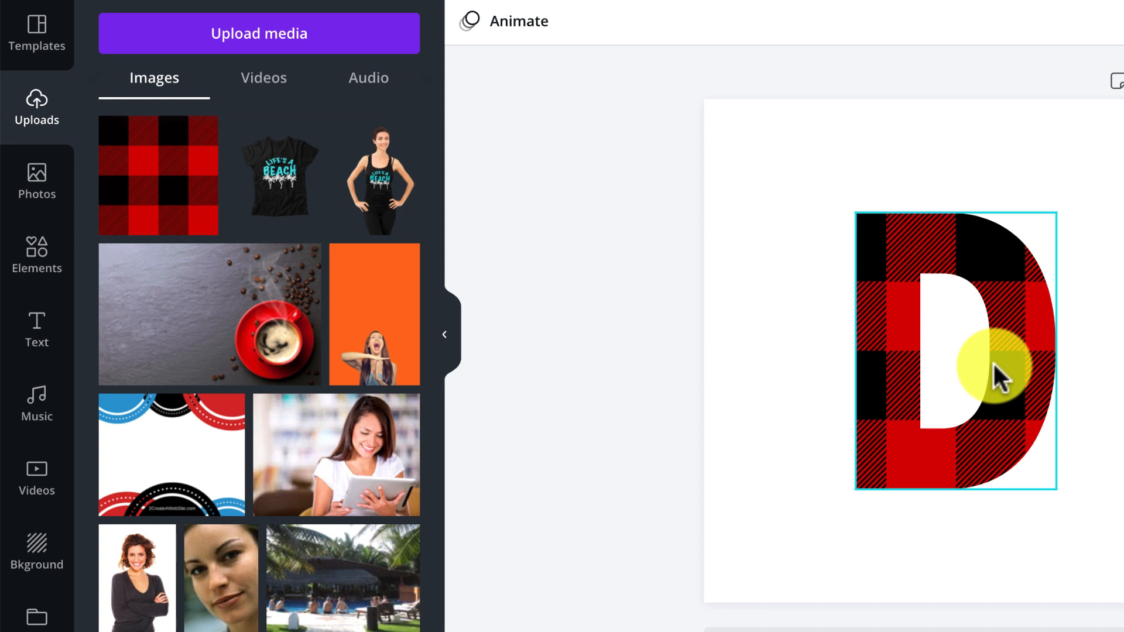
left_click(35, 247)
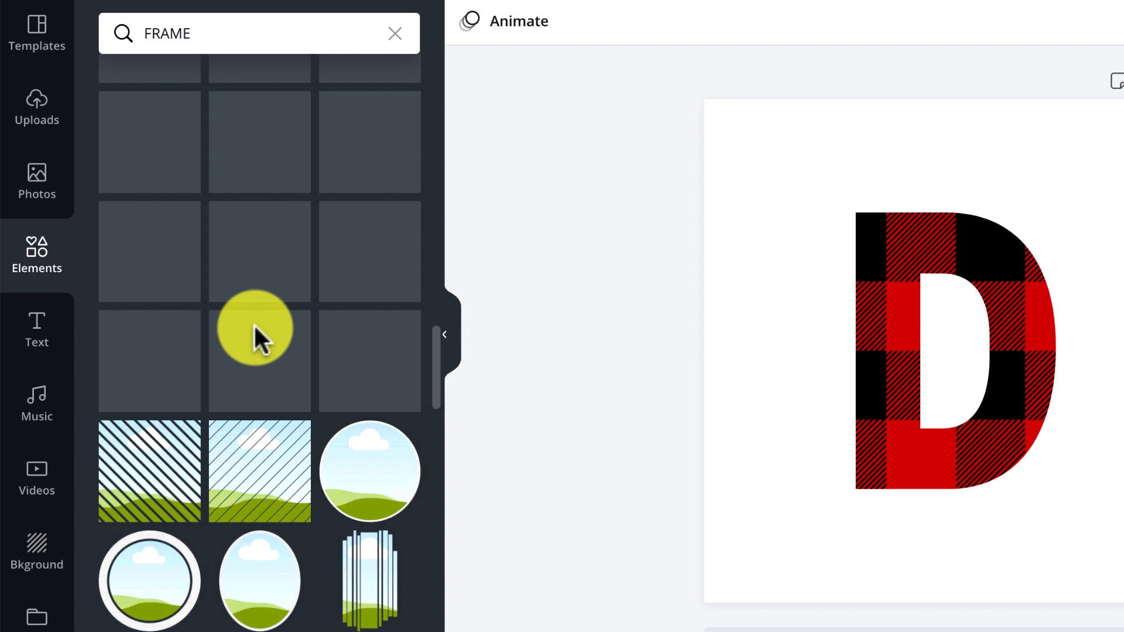
scroll("down", 3)
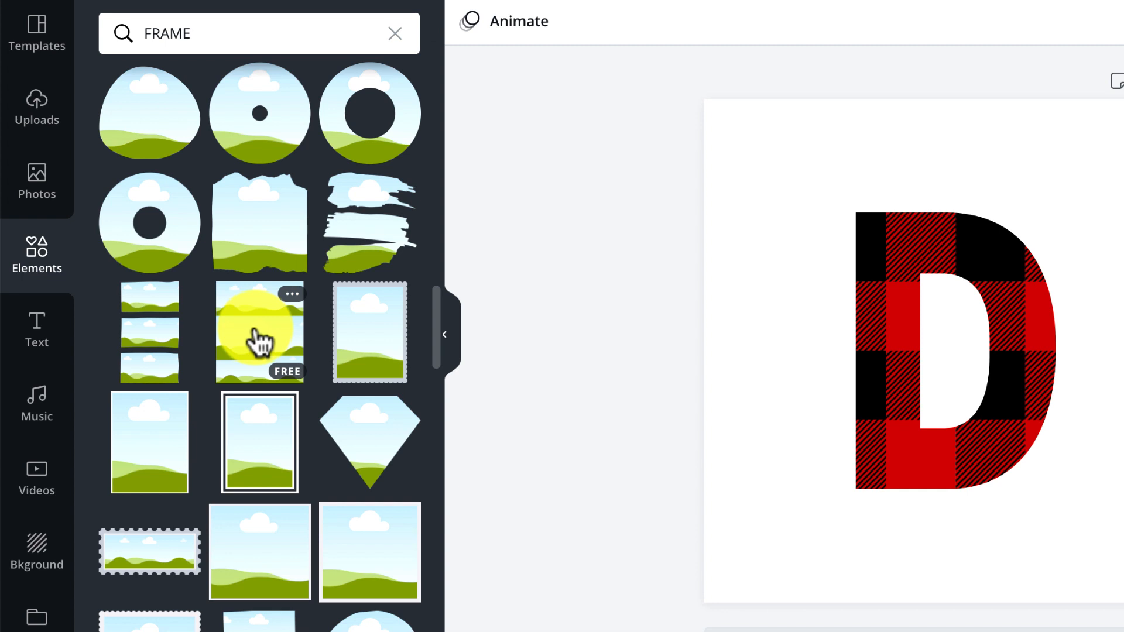
mouse_move(215, 333)
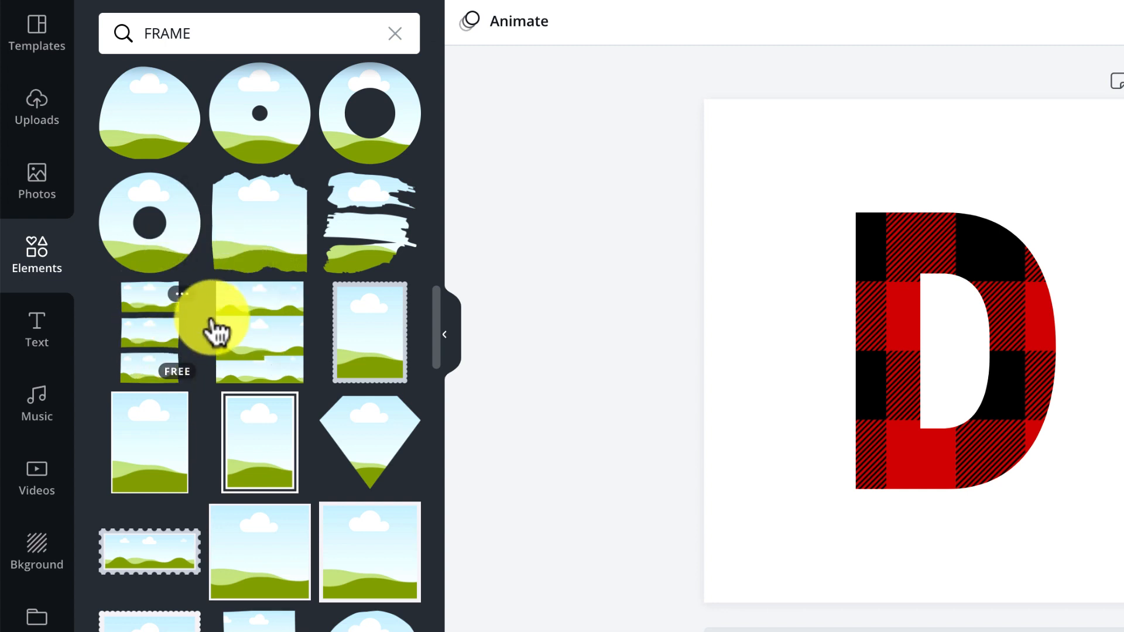
mouse_move(247, 287)
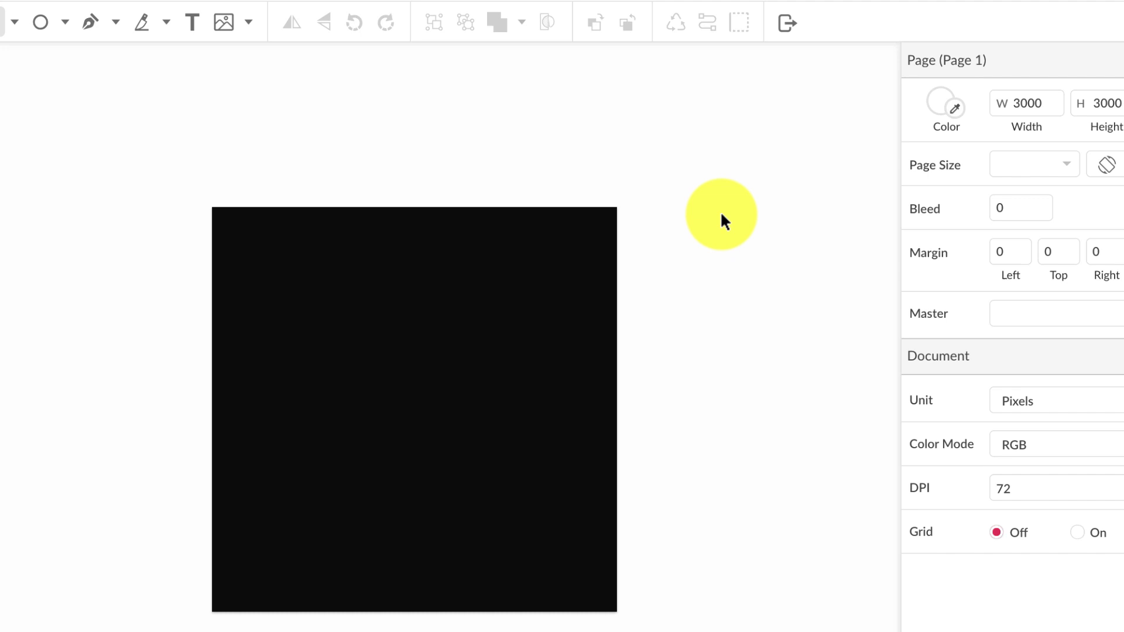
mouse_move(70, 86)
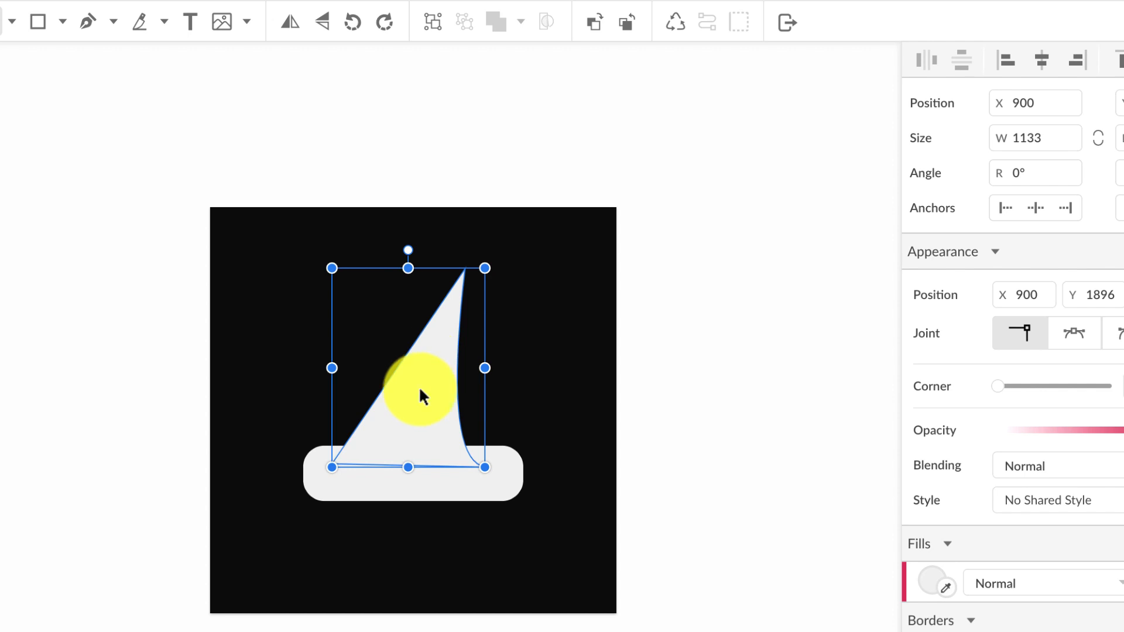
mouse_move(925, 588)
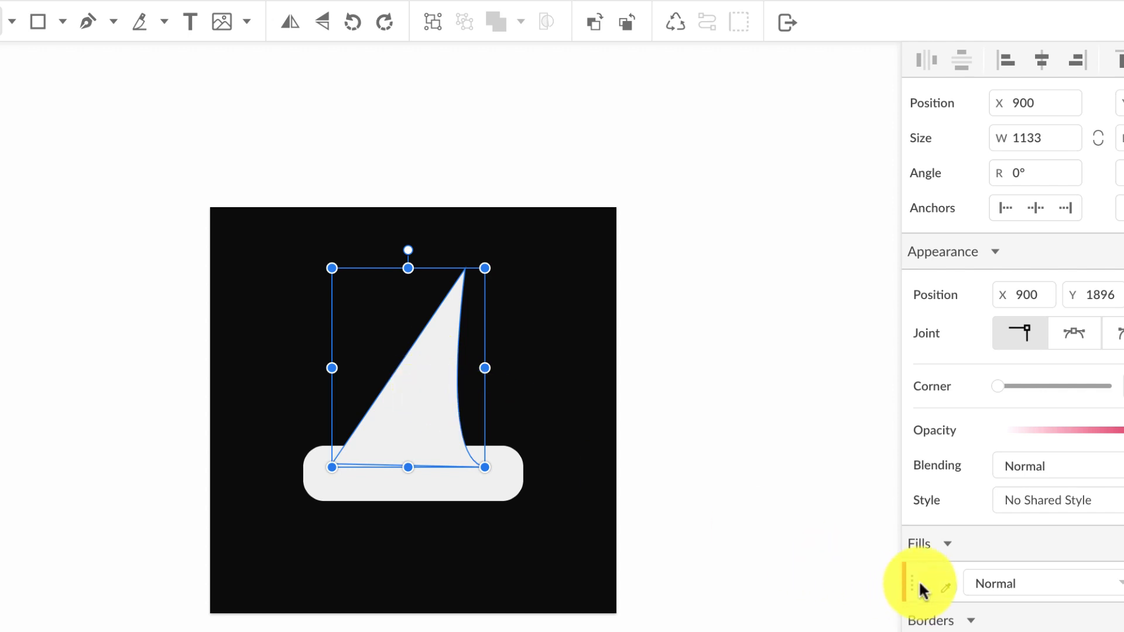
- Switch the triangle's fill to a plaid Texture Fill and bring up the brim's actions
left_click(924, 583)
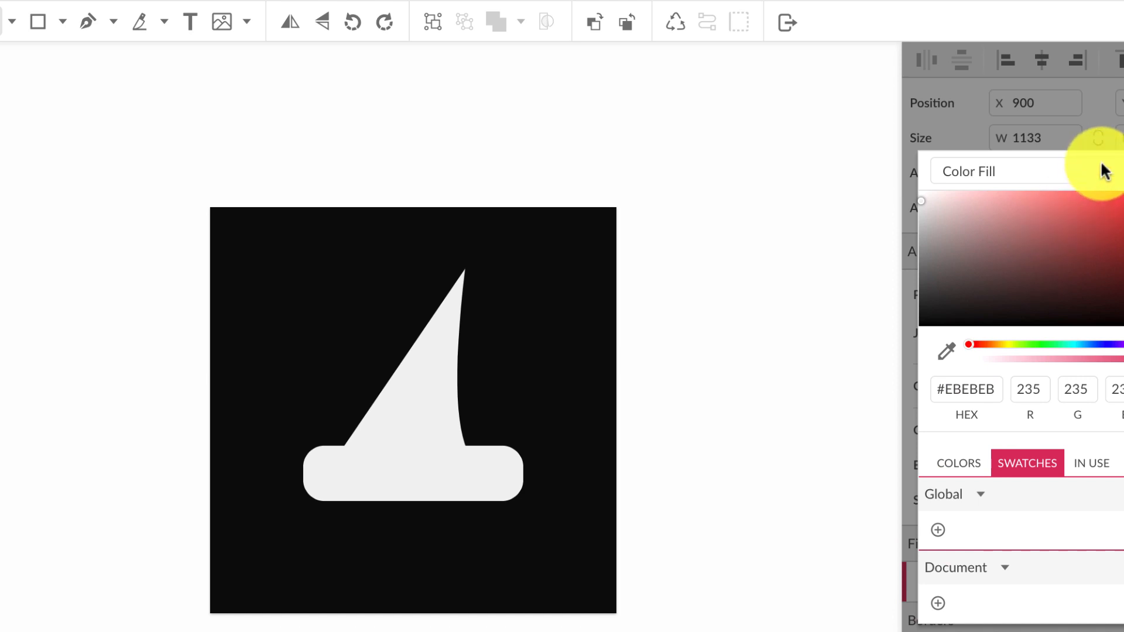
left_click(969, 172)
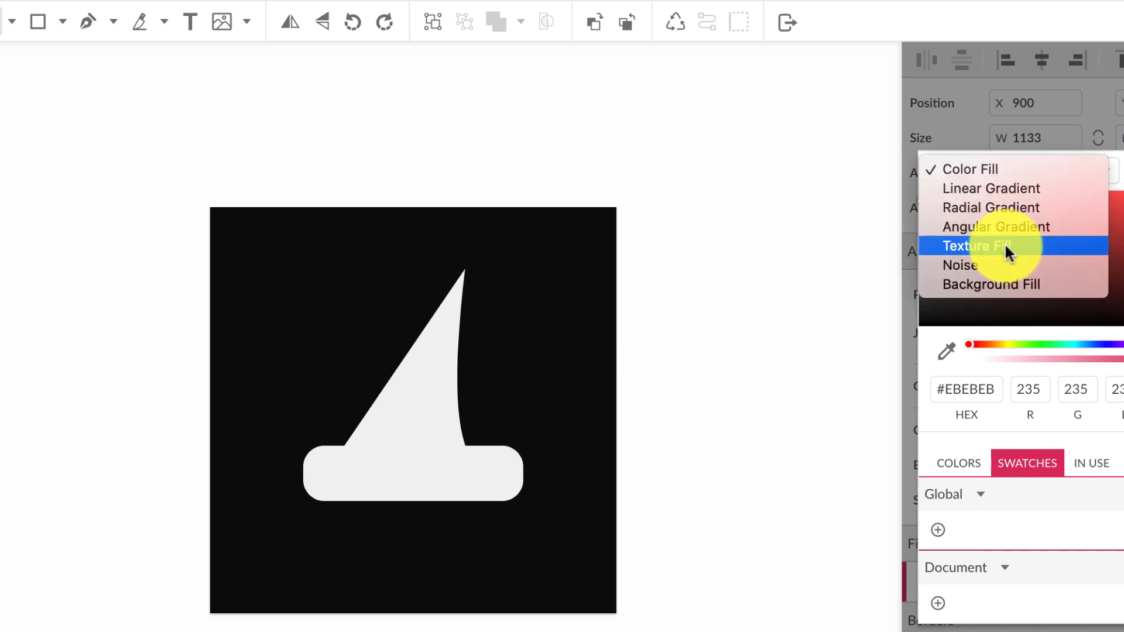
left_click(980, 246)
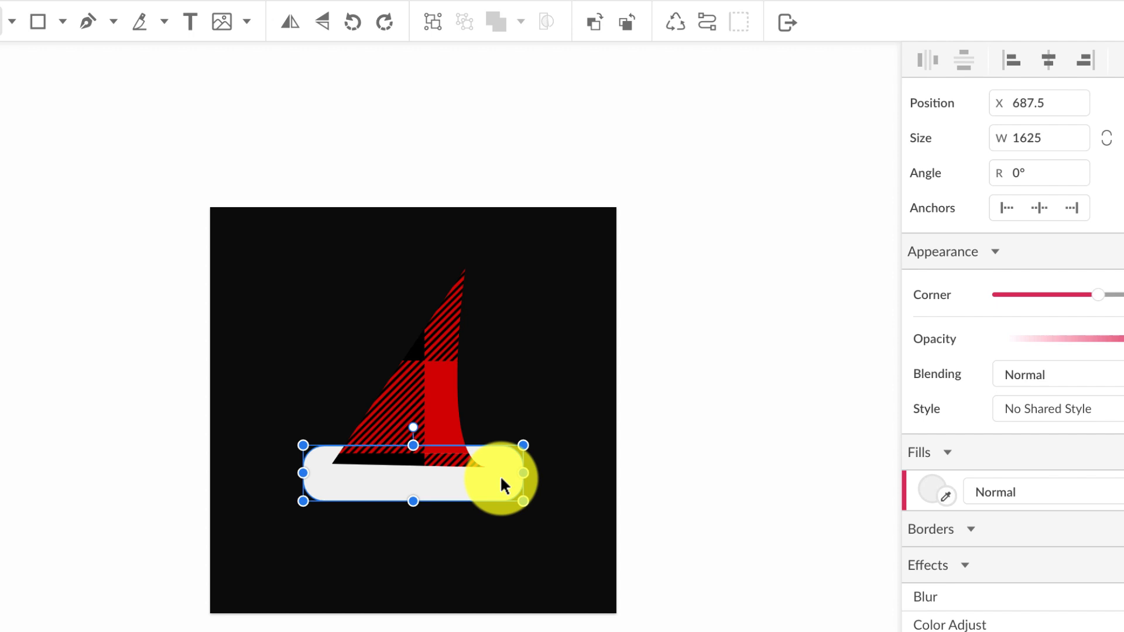
right_click(502, 485)
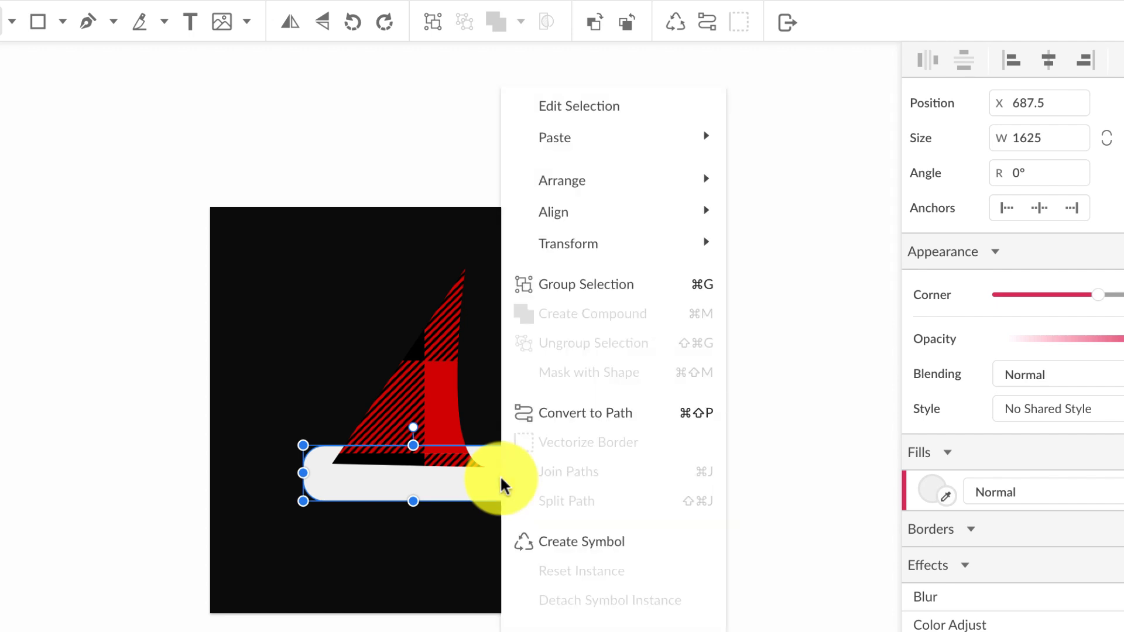
mouse_move(480, 485)
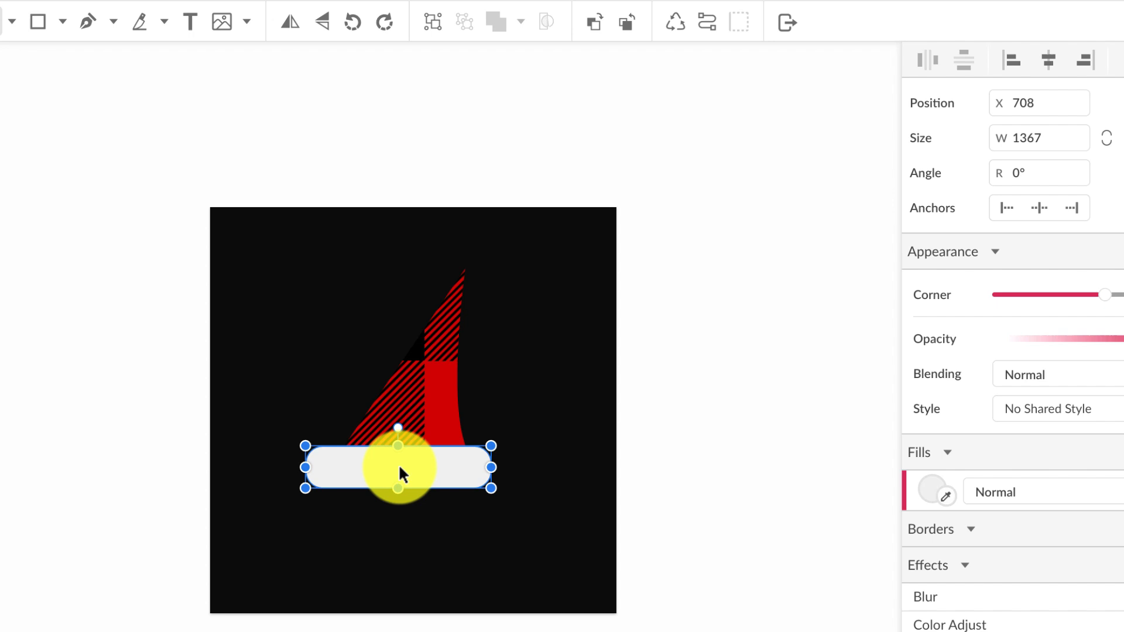
mouse_move(380, 480)
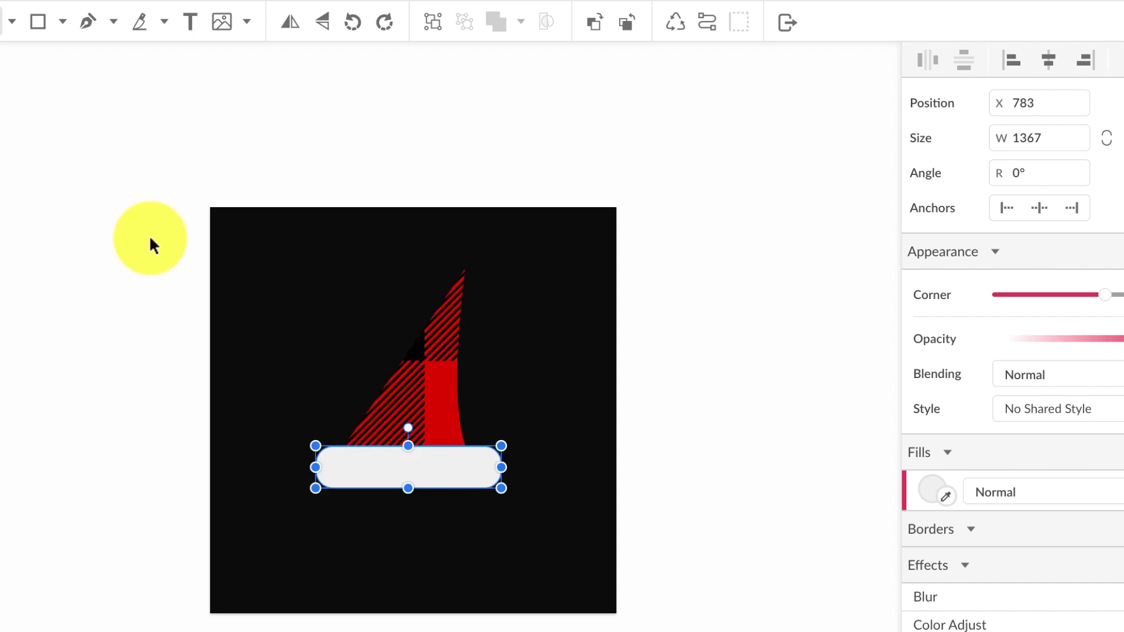
- Draw an ellipse pom-pom at the hat tip and enlarge the plaid texture scale
left_click(62, 22)
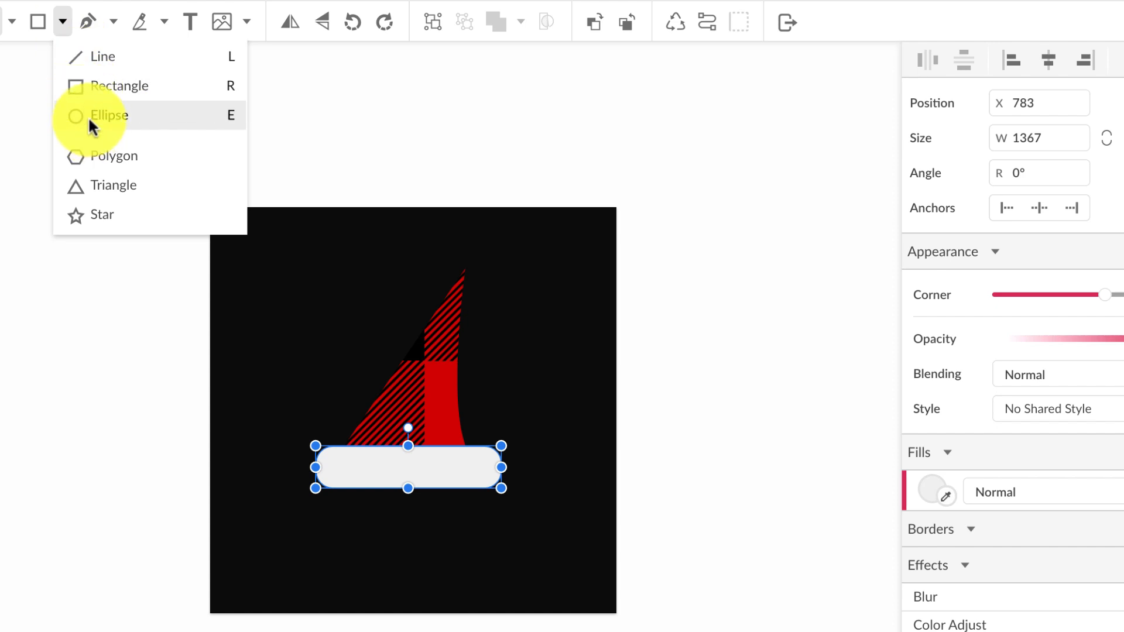
left_click(109, 116)
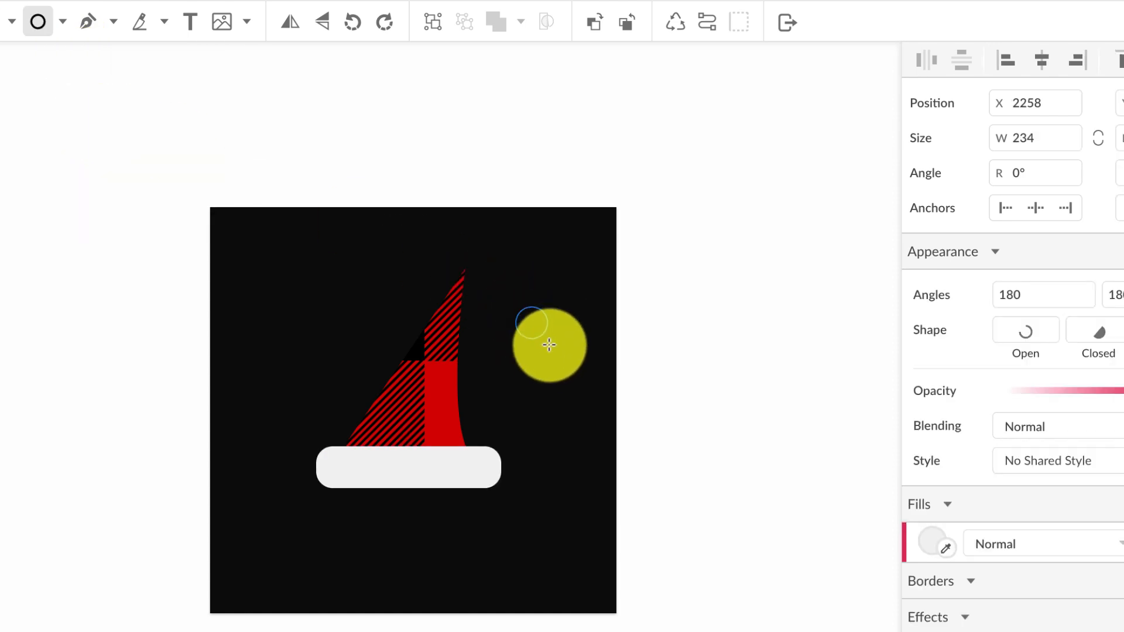
left_click(549, 346)
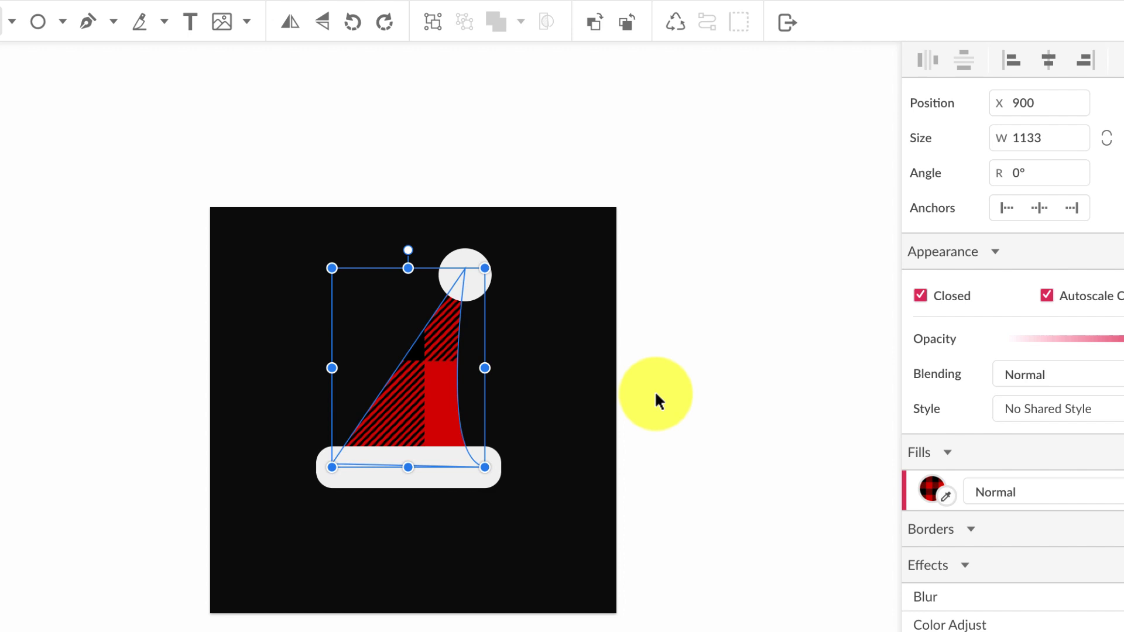
mouse_move(932, 491)
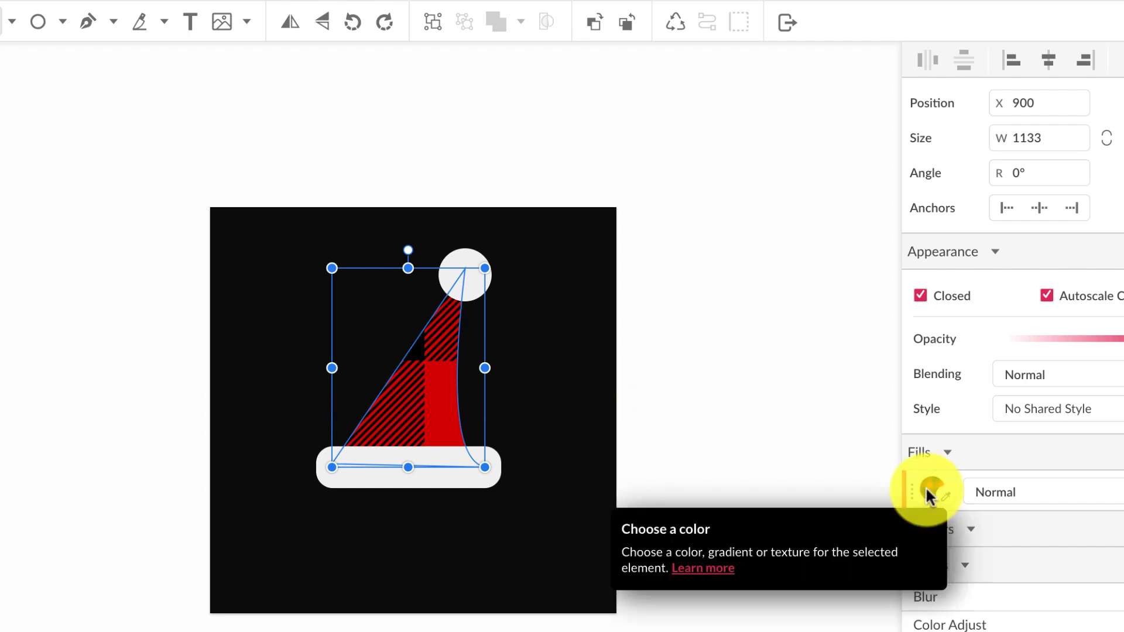
left_click(932, 492)
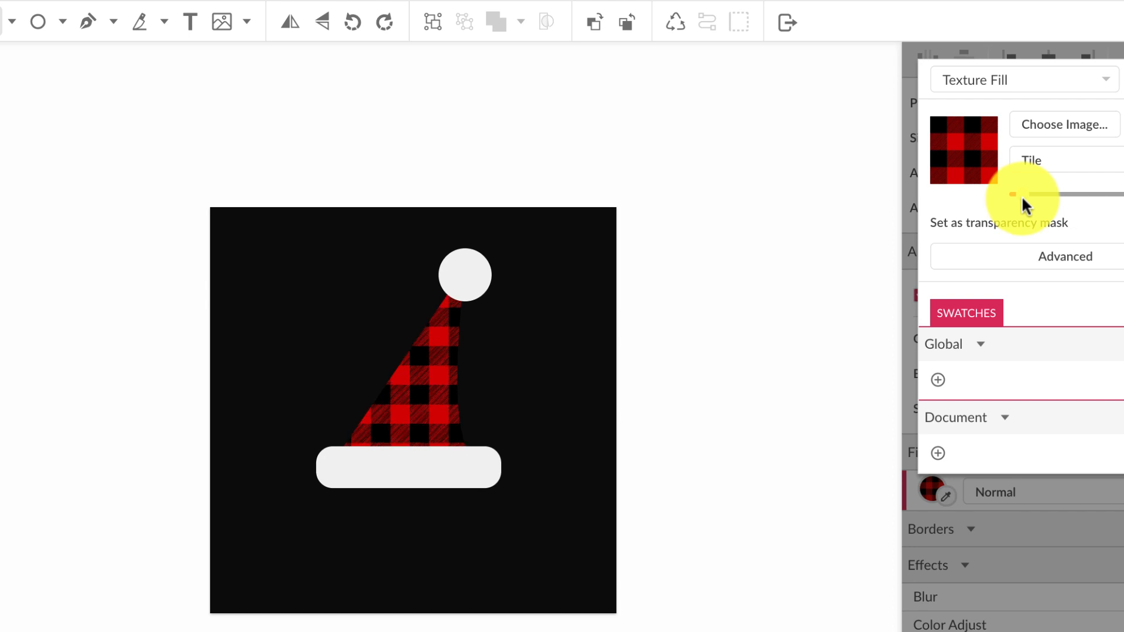
left_click(571, 439)
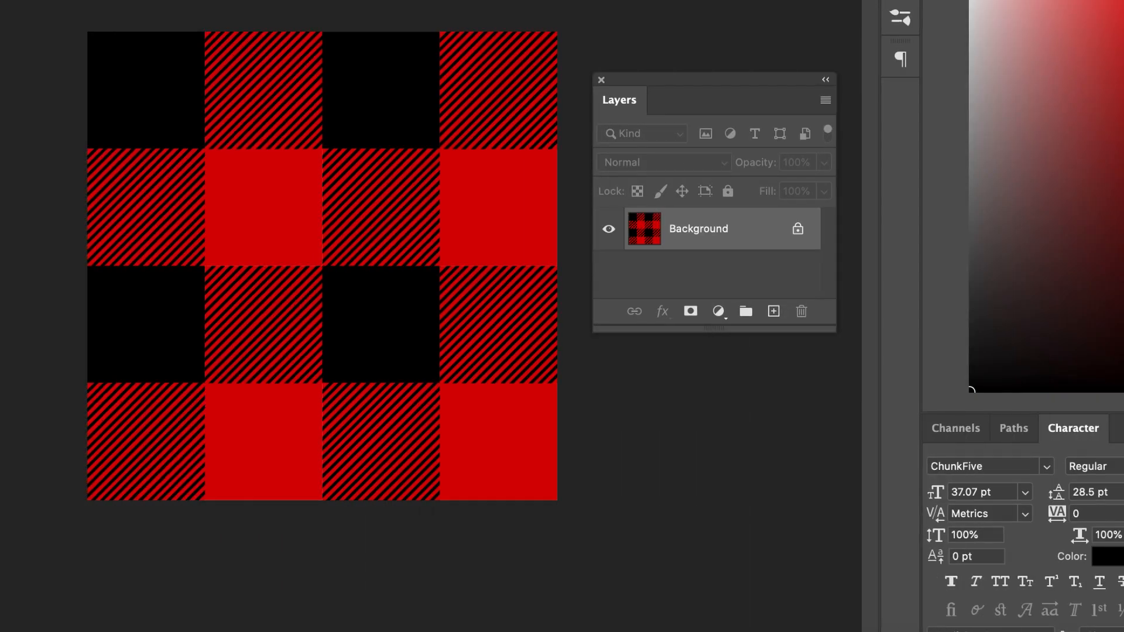
- Define the buffaloCheckSwatch image as a pattern named 'Buffalo Plaid'
left_click(412, 80)
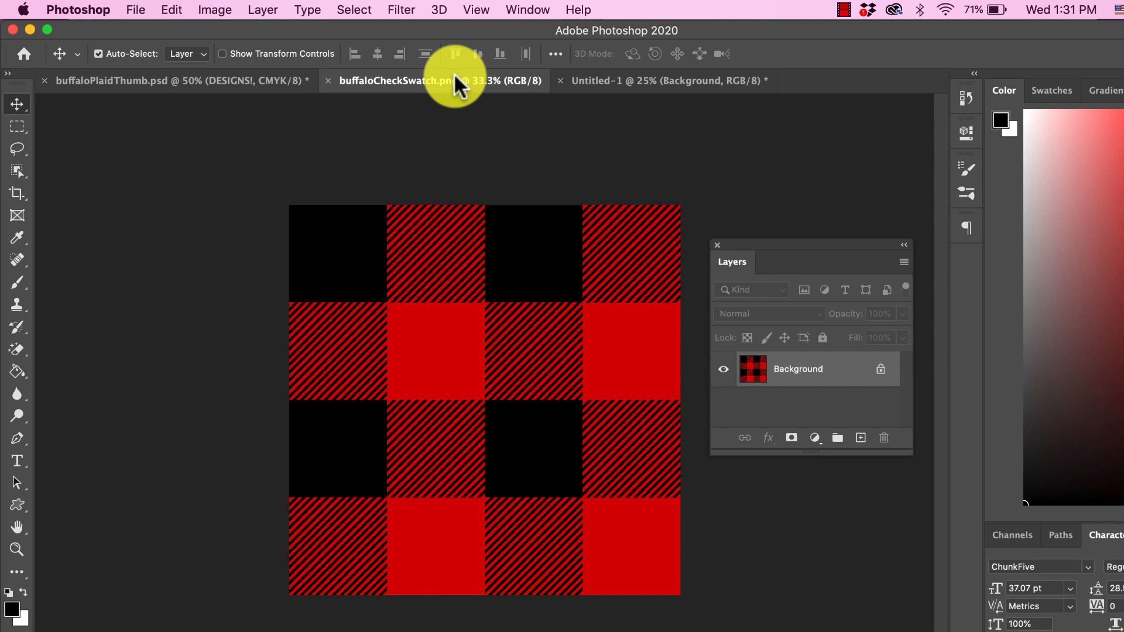
mouse_move(280, 185)
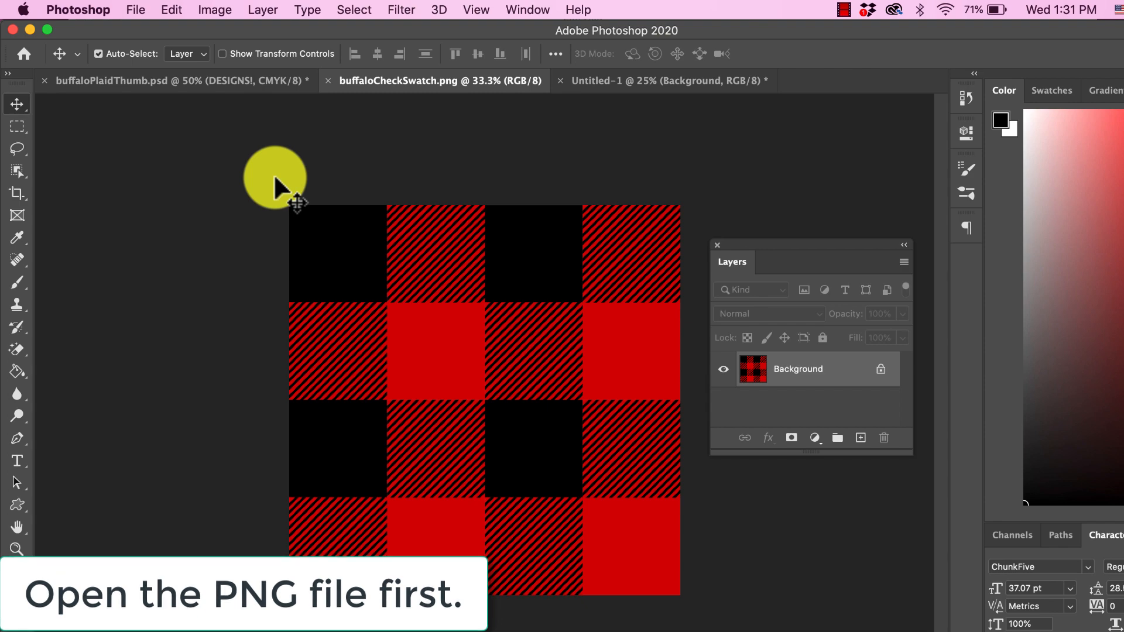
left_click(171, 10)
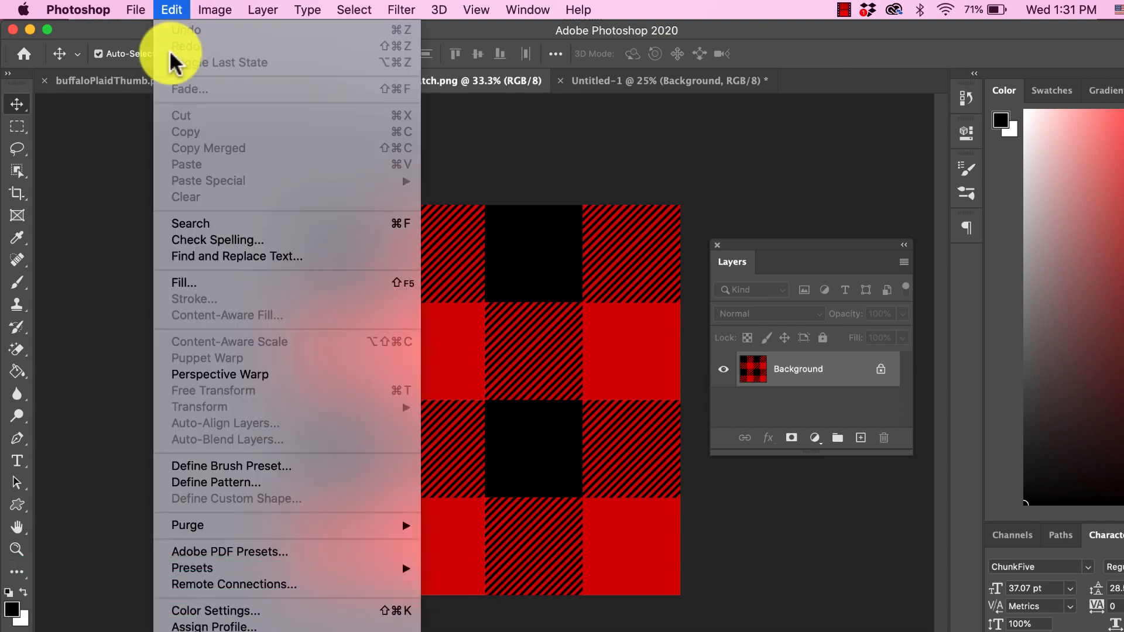
left_click(215, 483)
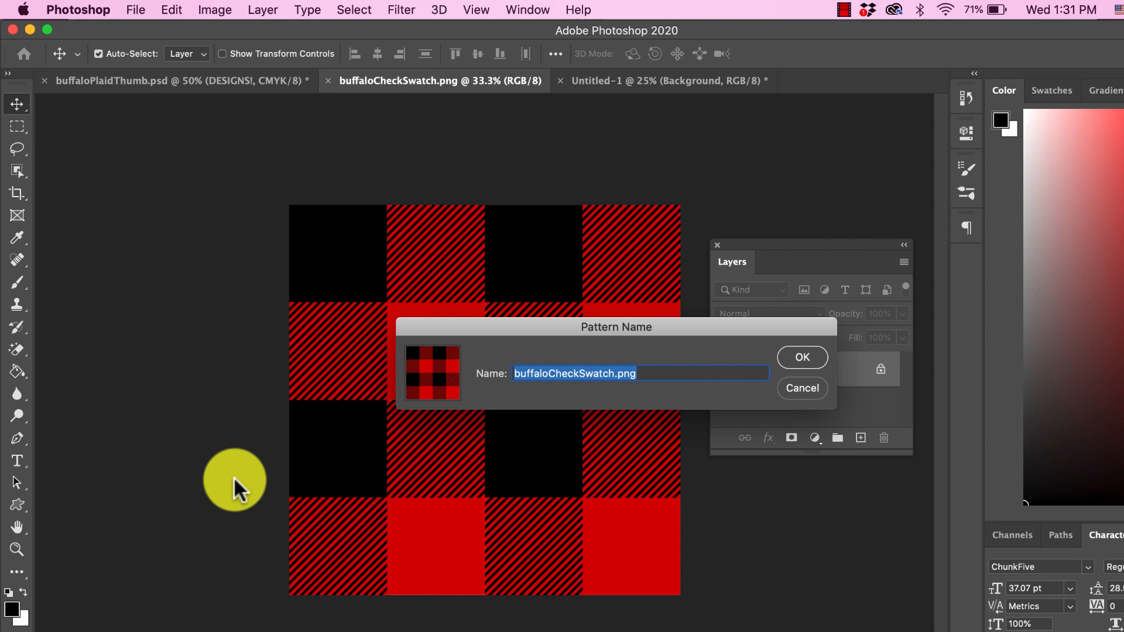
type("B")
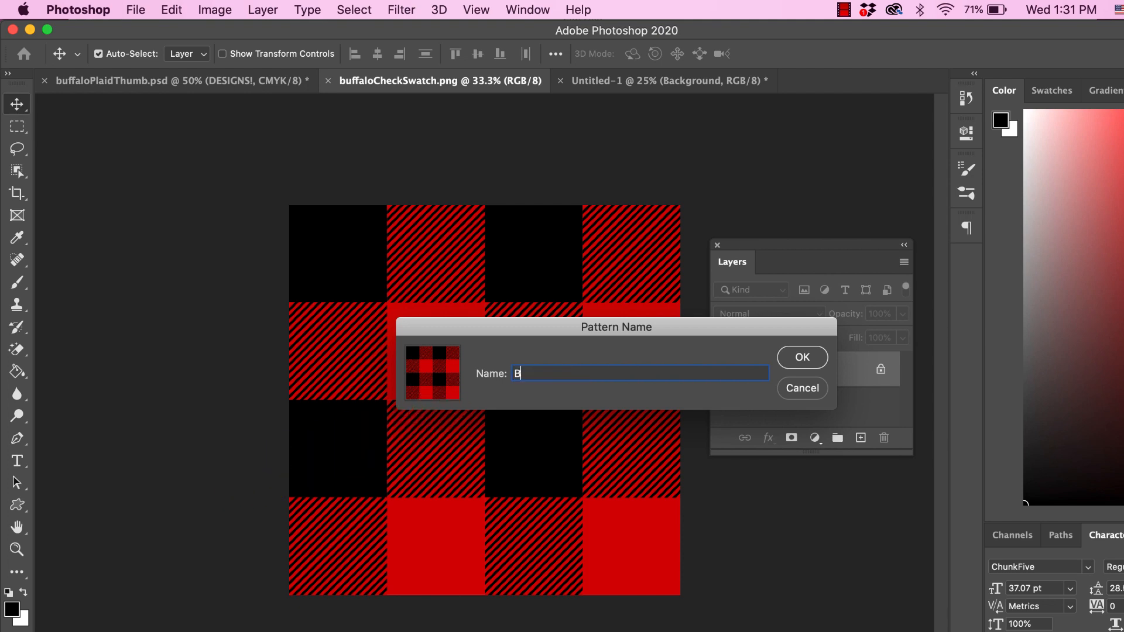
type("uffalo")
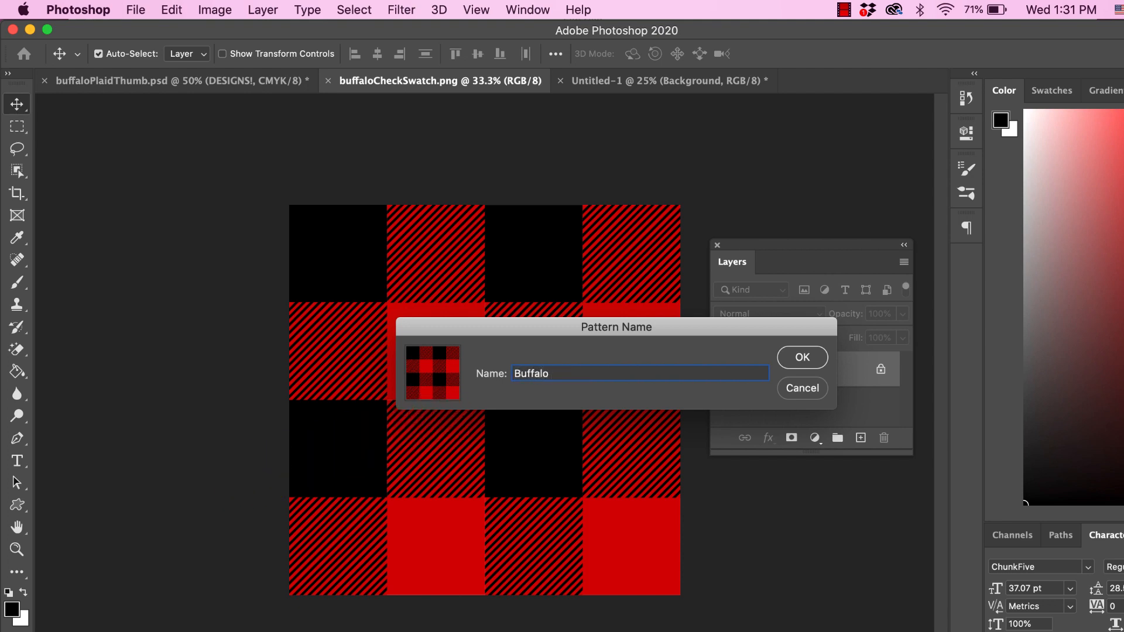
type("Plaid")
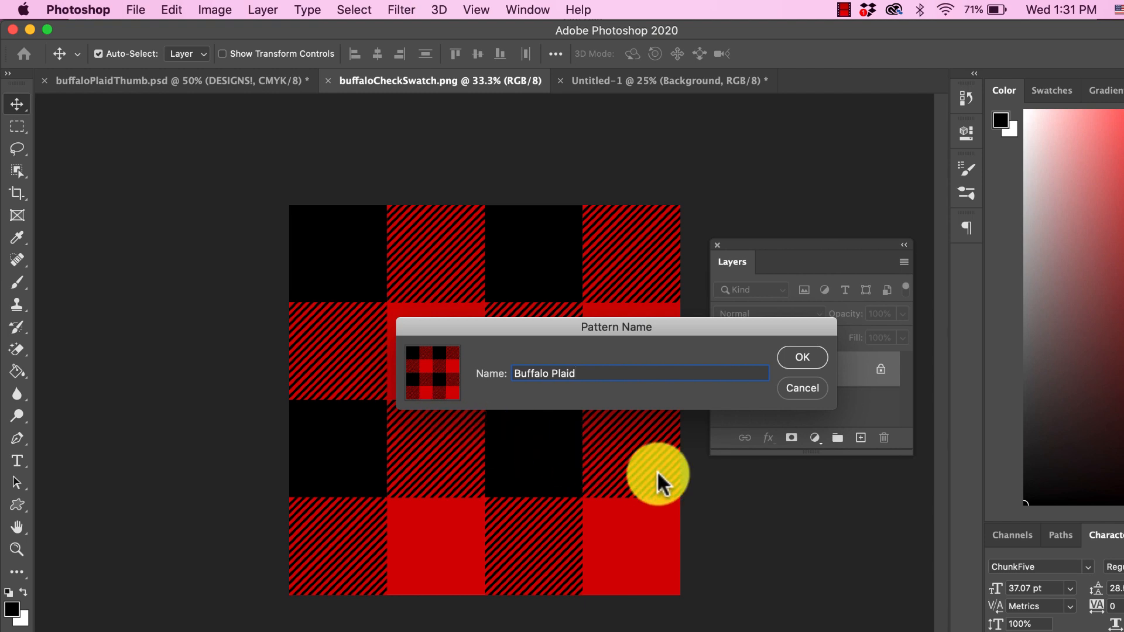
left_click(801, 357)
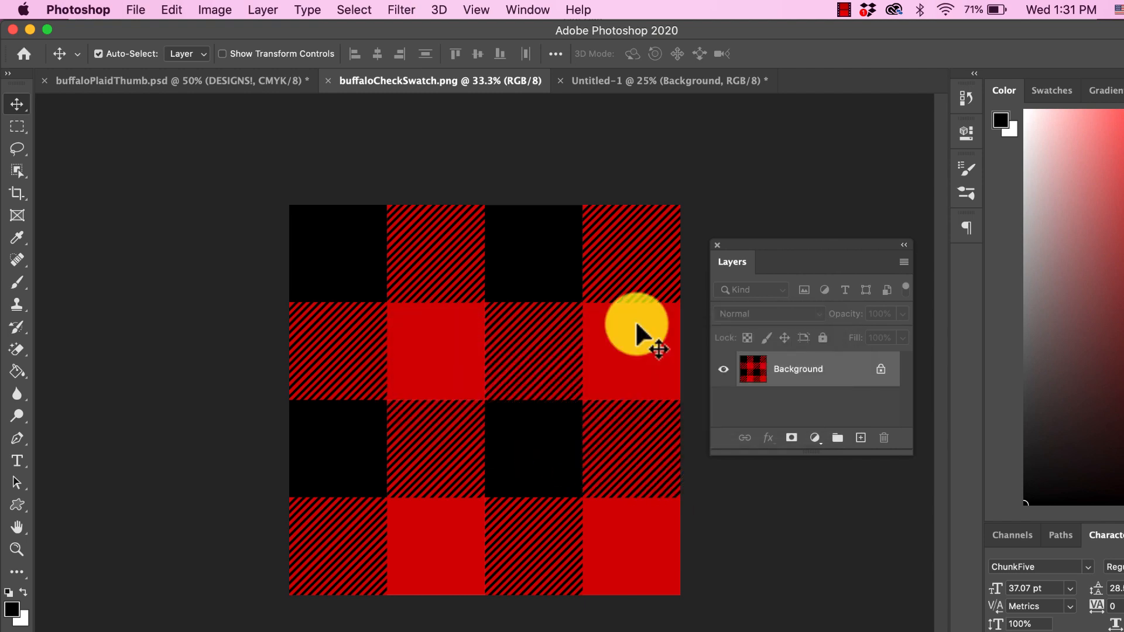
left_click(645, 80)
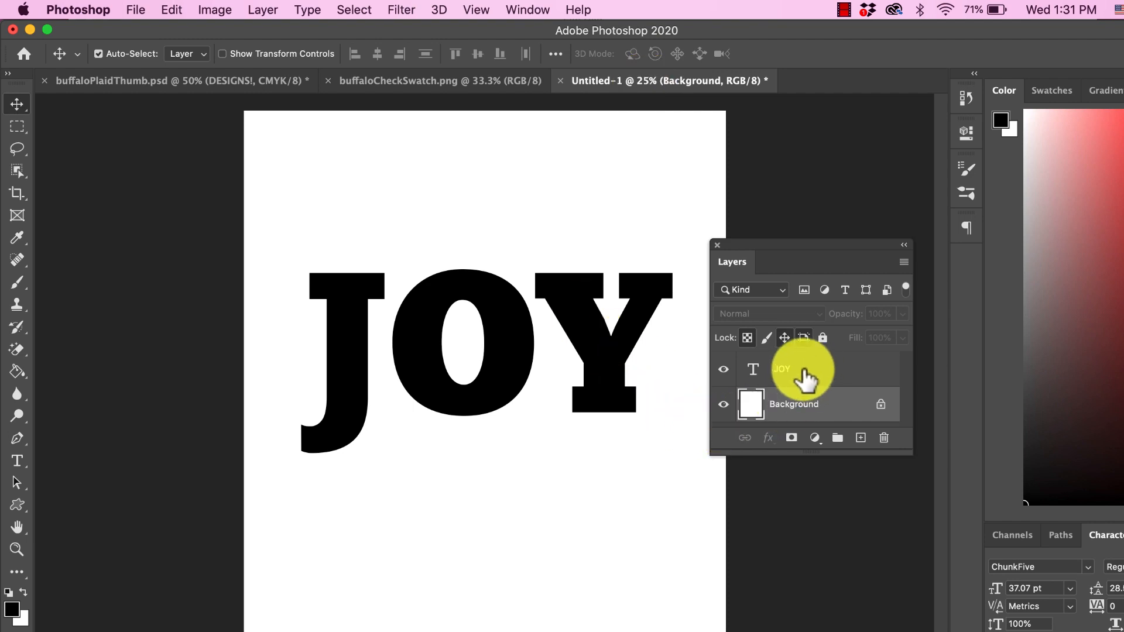
- Select the JOY text layer in the Layers panel and open its blending options
left_click(783, 369)
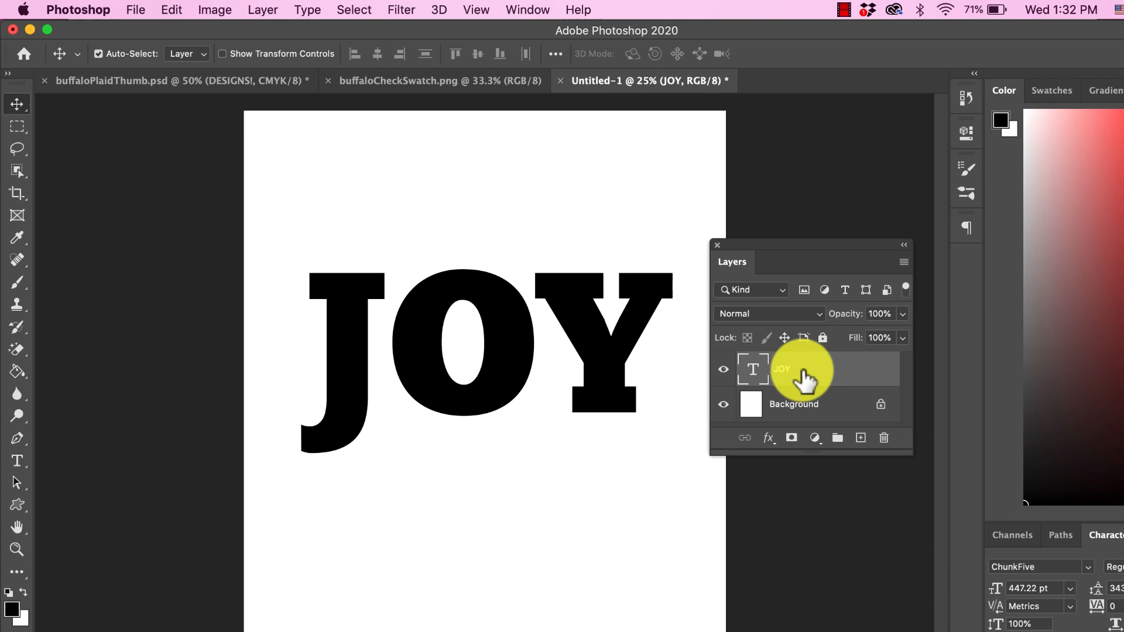
left_click(527, 9)
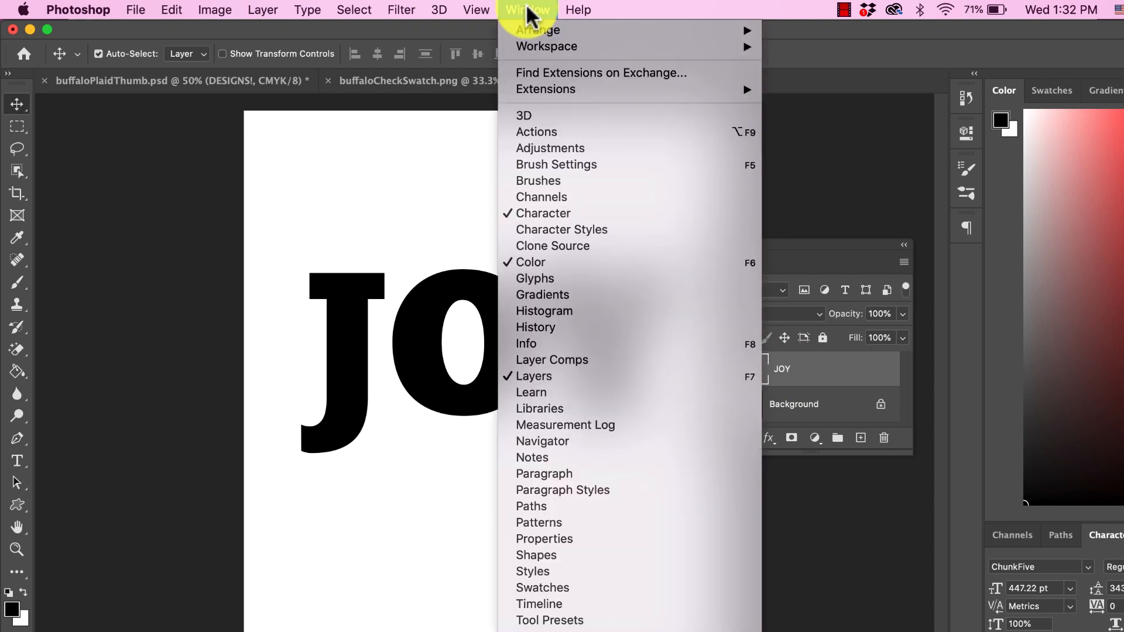
mouse_move(843, 169)
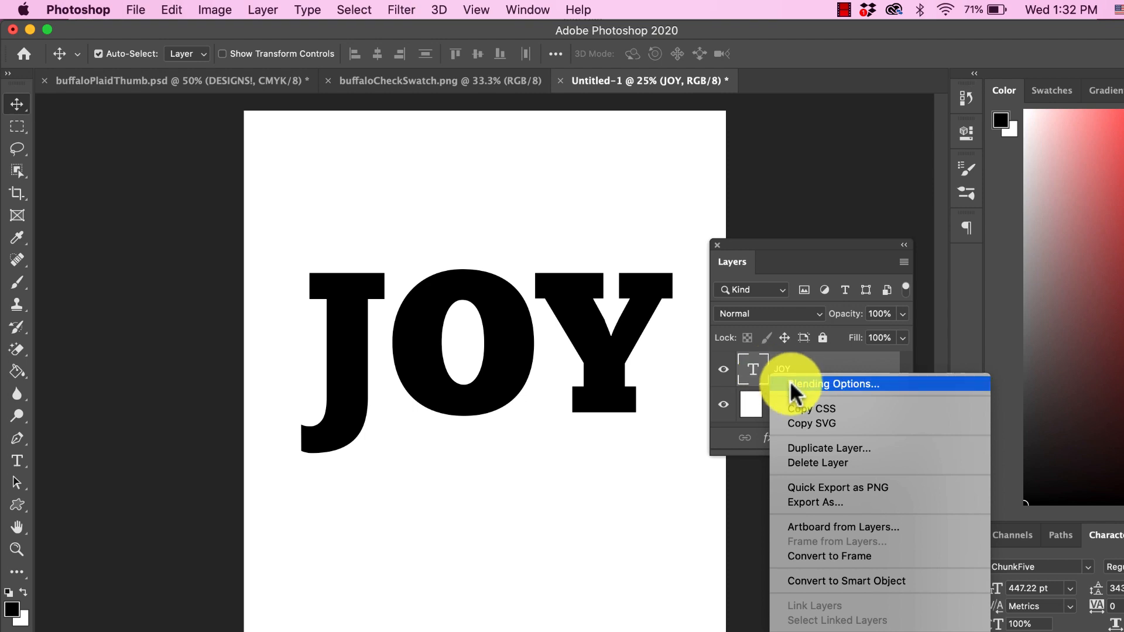
left_click(831, 384)
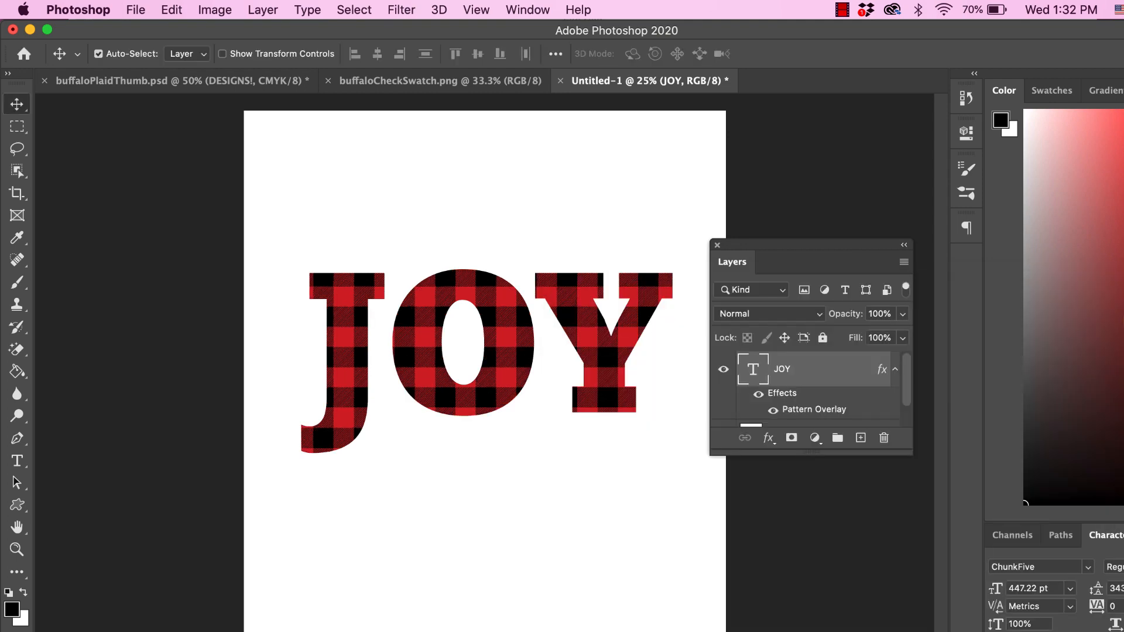
mouse_move(678, 391)
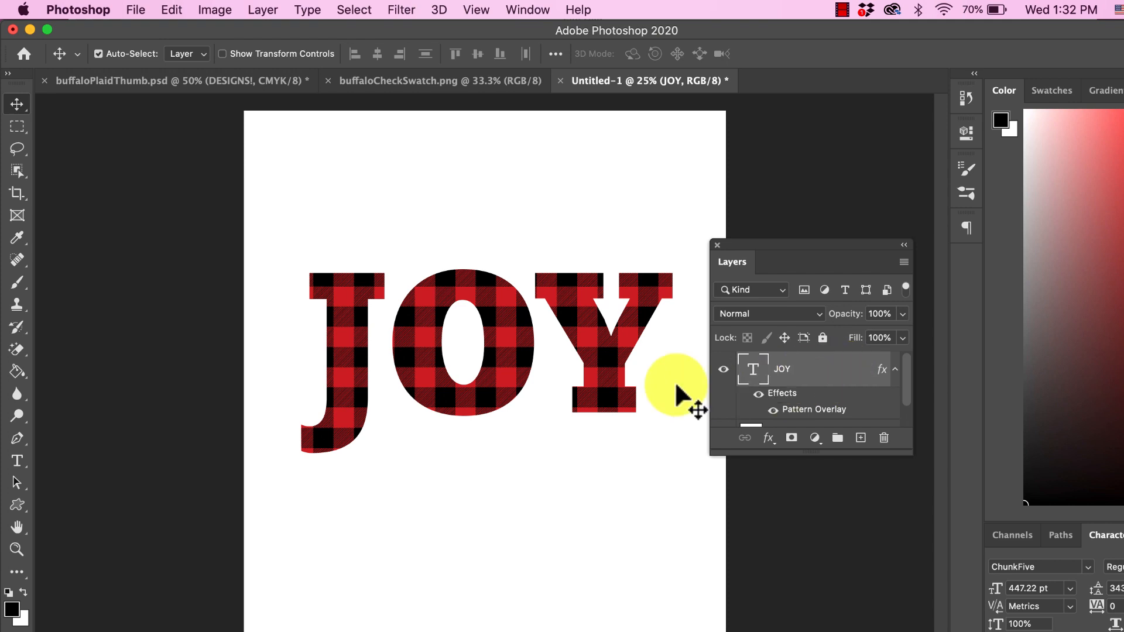
mouse_move(638, 380)
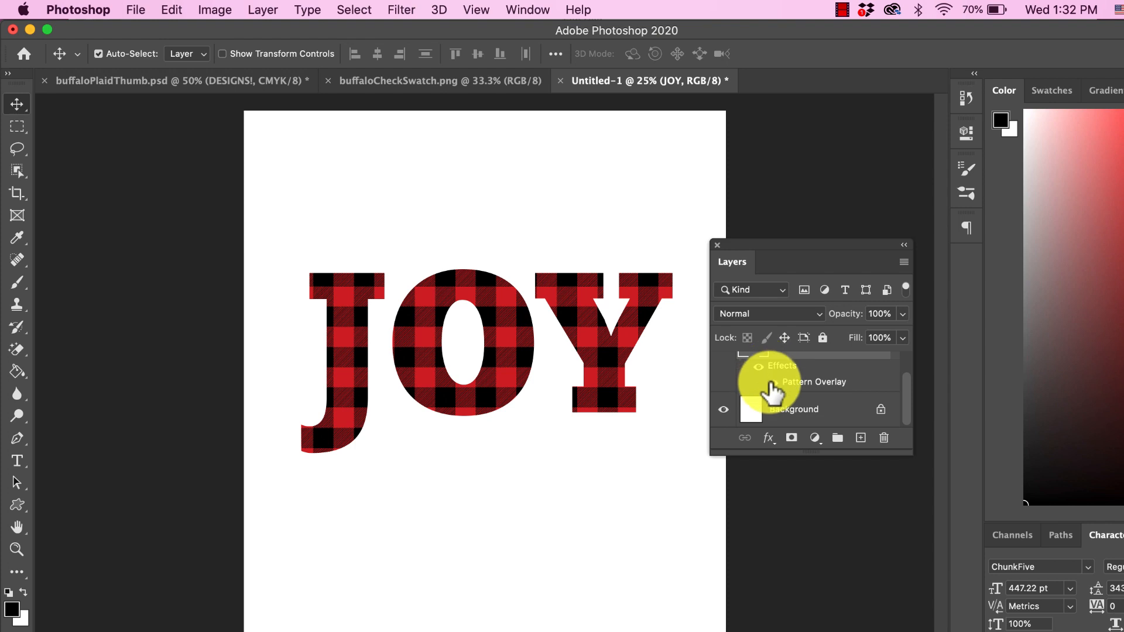
mouse_move(789, 415)
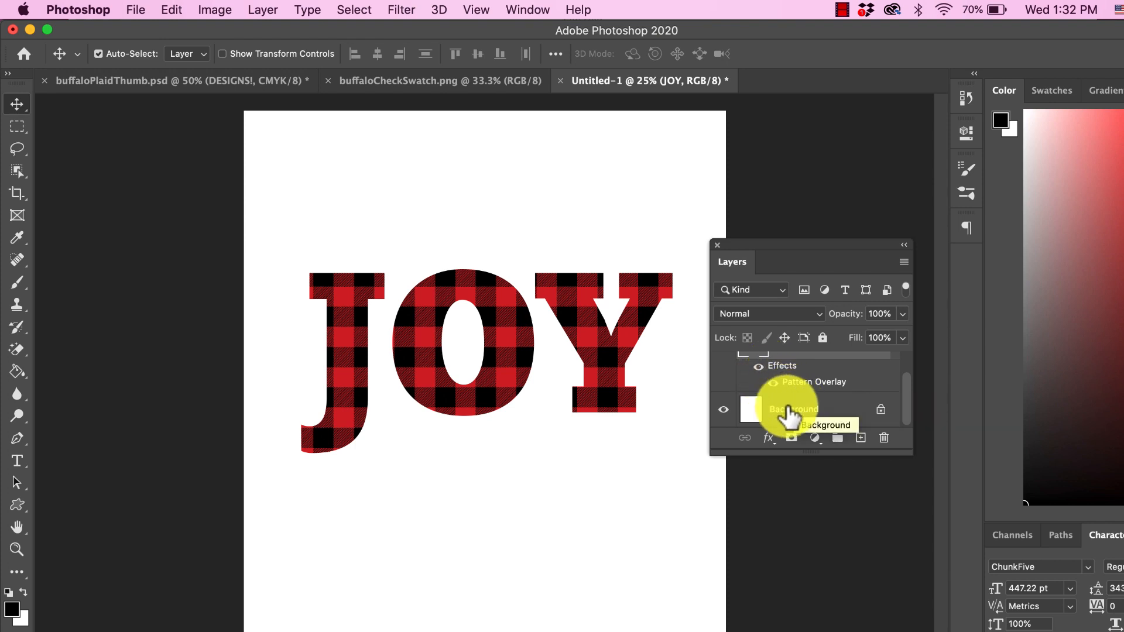
- Make the Background layer black and start a Stroke in the JOY layer's blending options
left_click(794, 410)
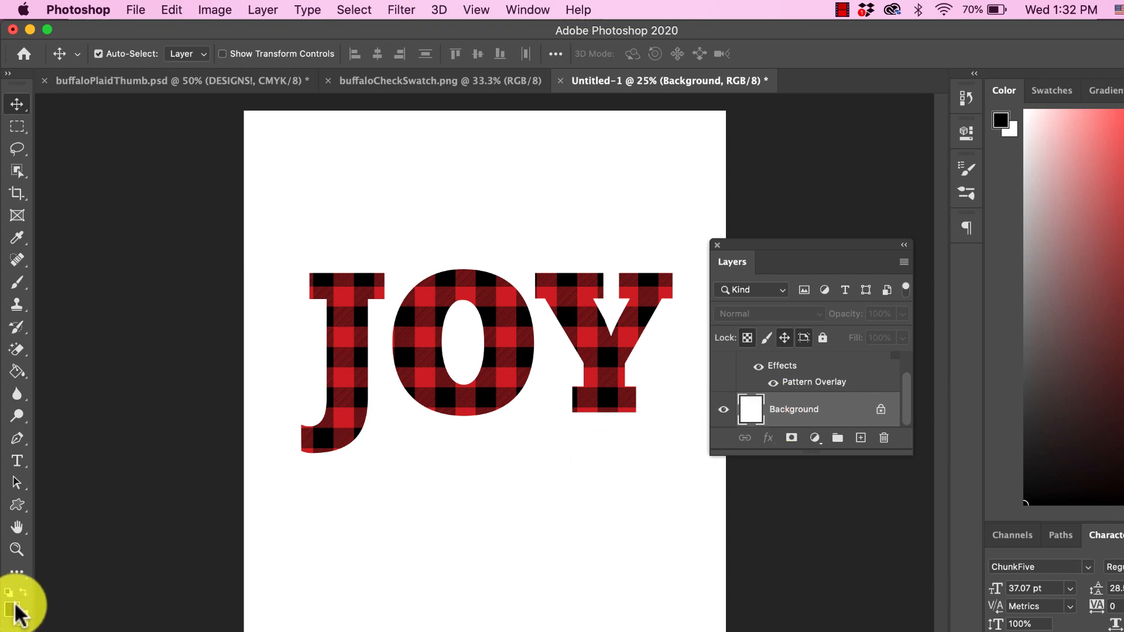
mouse_move(61, 602)
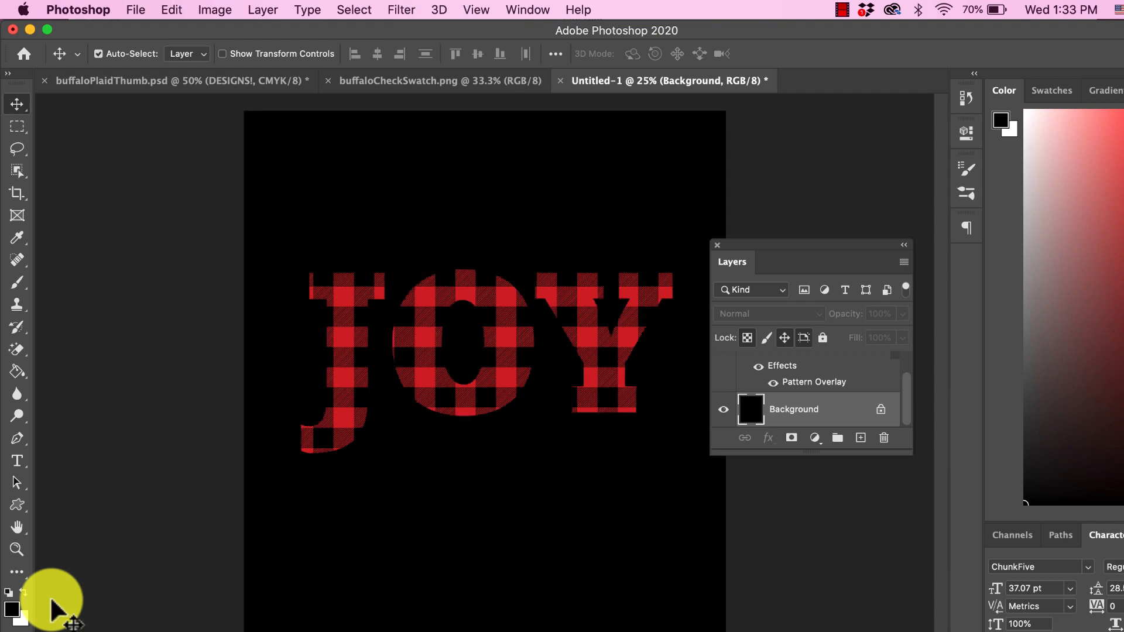
mouse_move(362, 595)
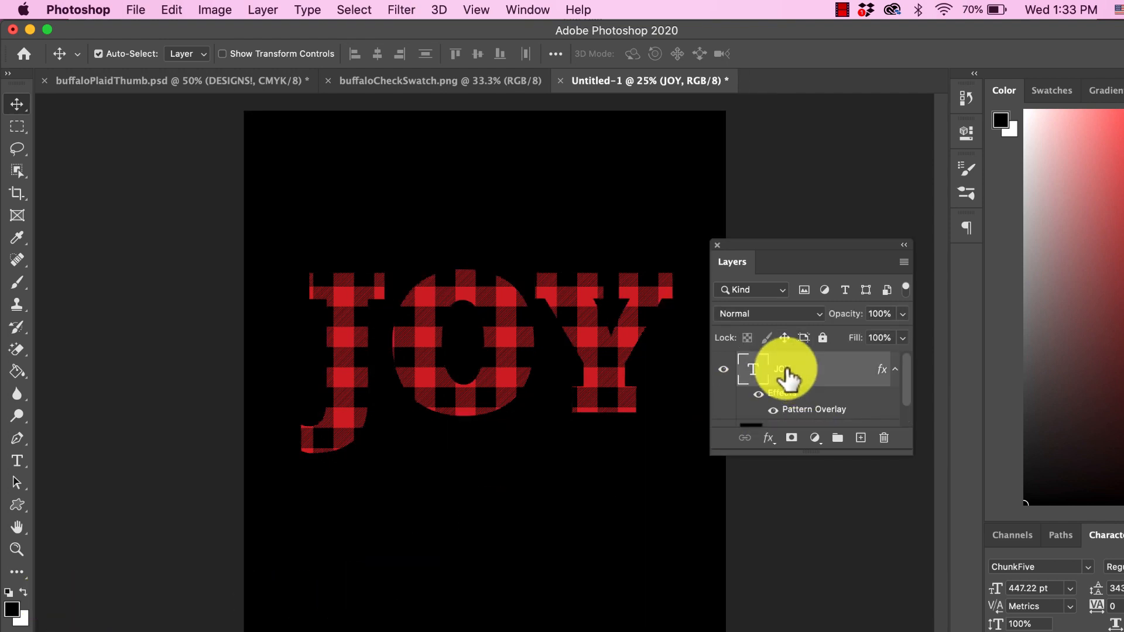
right_click(782, 370)
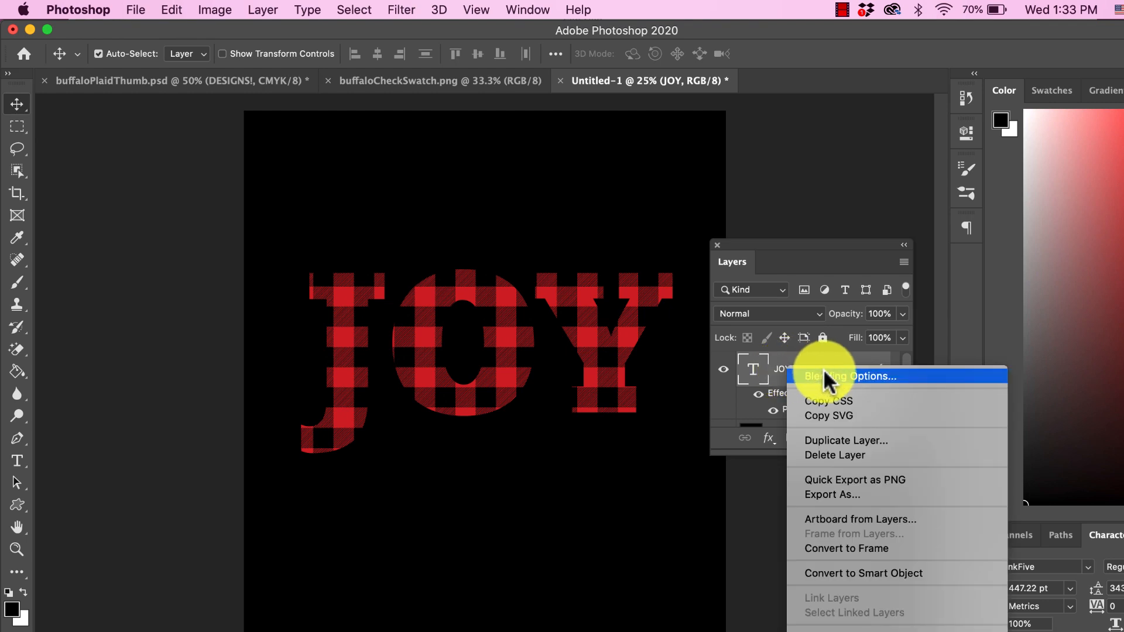
left_click(847, 377)
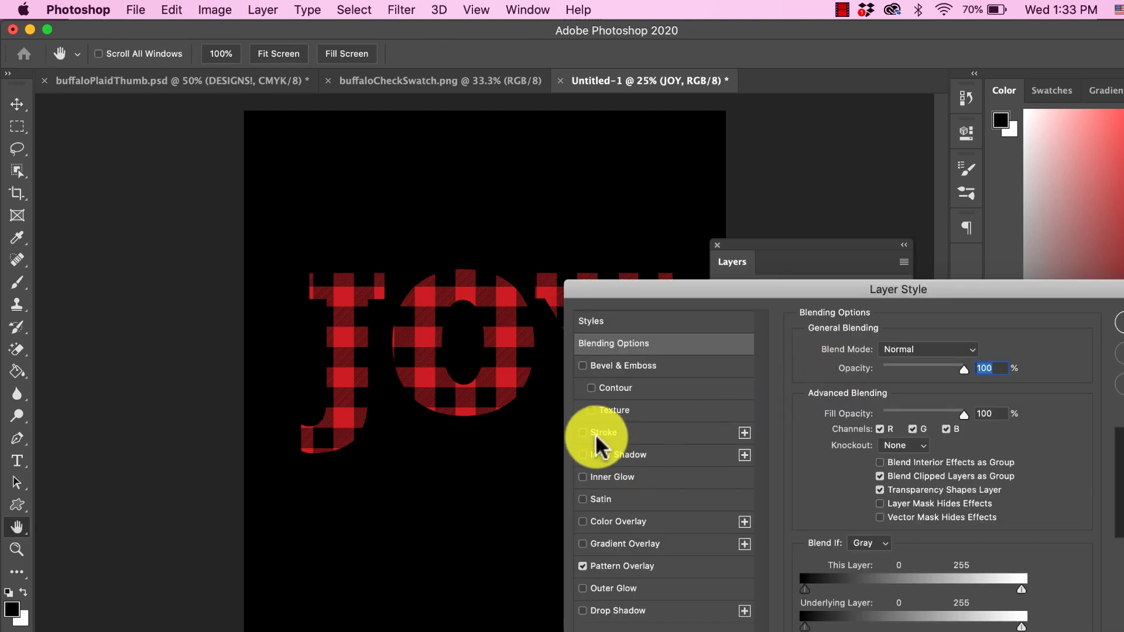
left_click(583, 432)
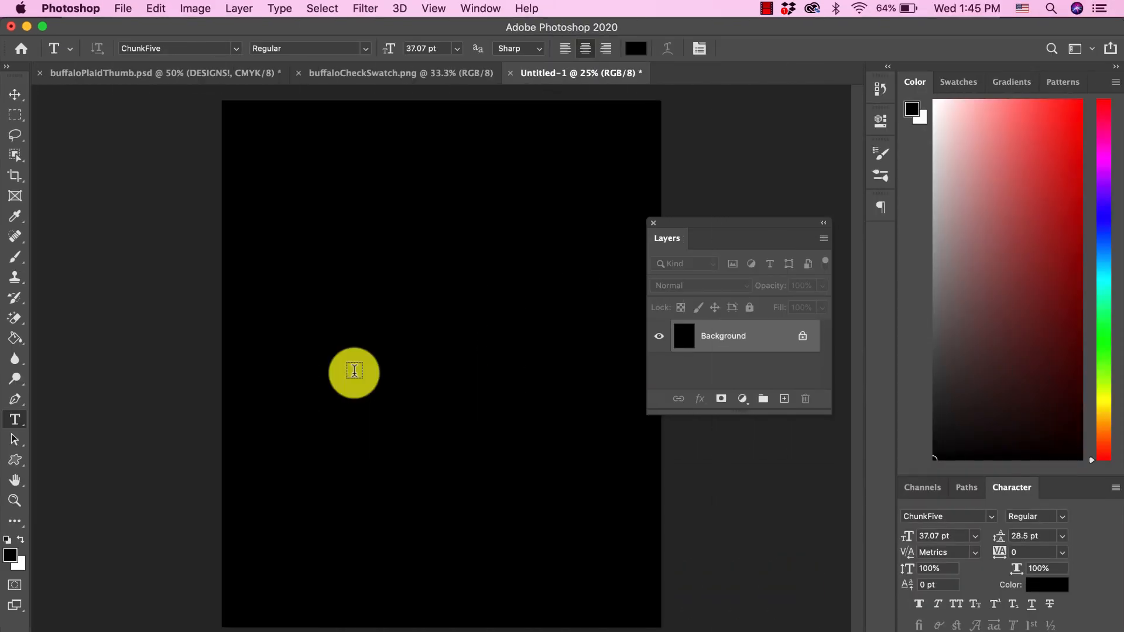
- Pick the gift box from the Custom Shape tool's shapes
left_click(14, 460)
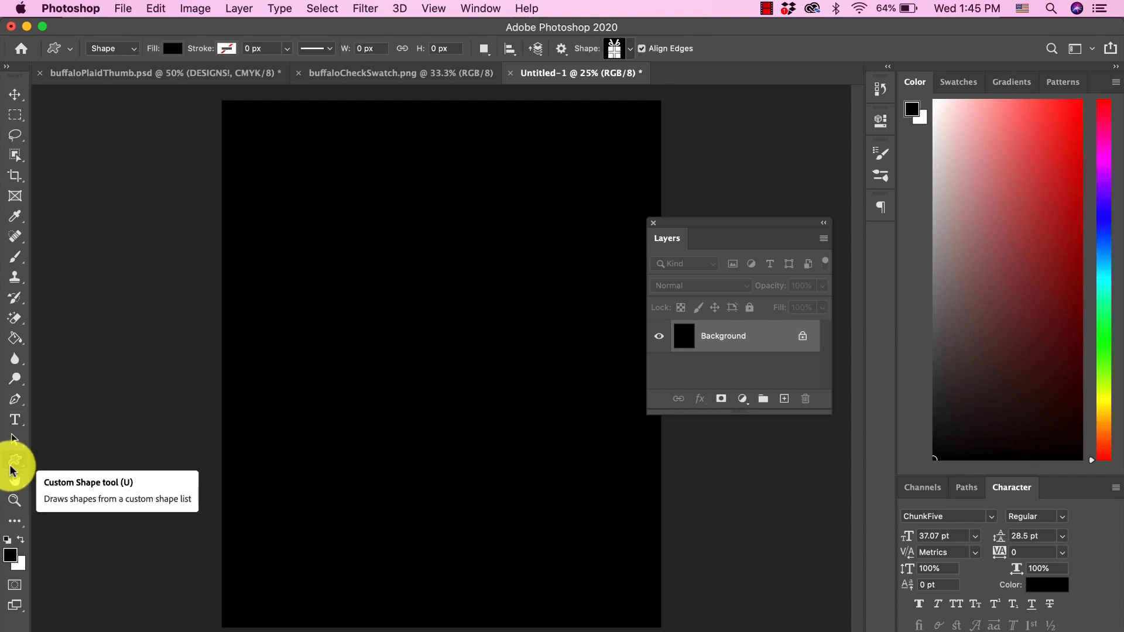
left_click(614, 48)
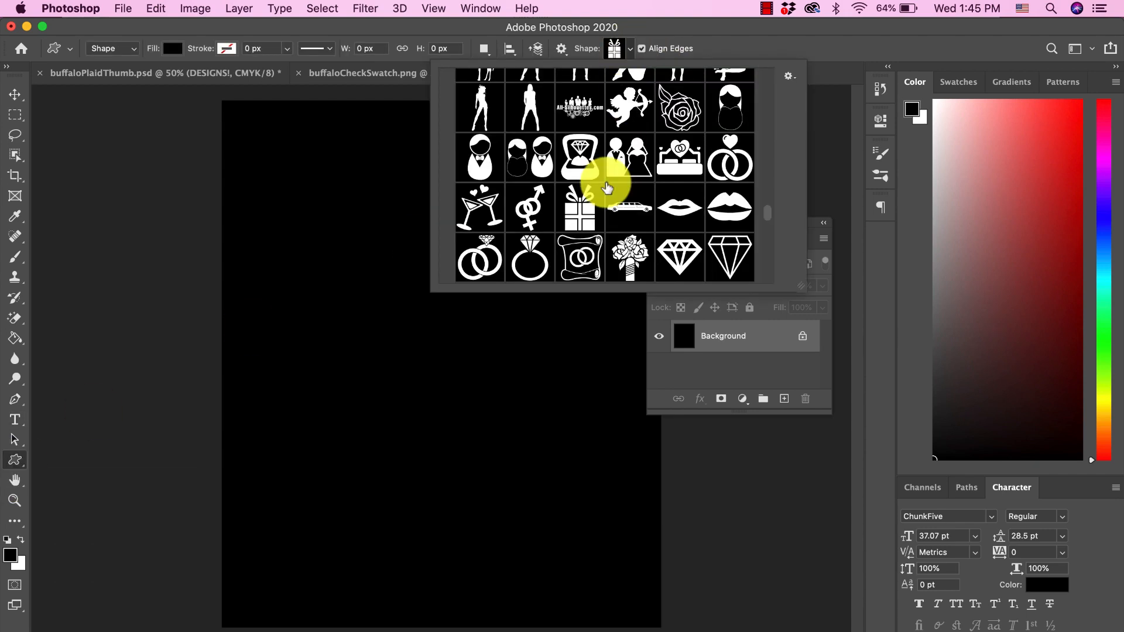
left_click(579, 208)
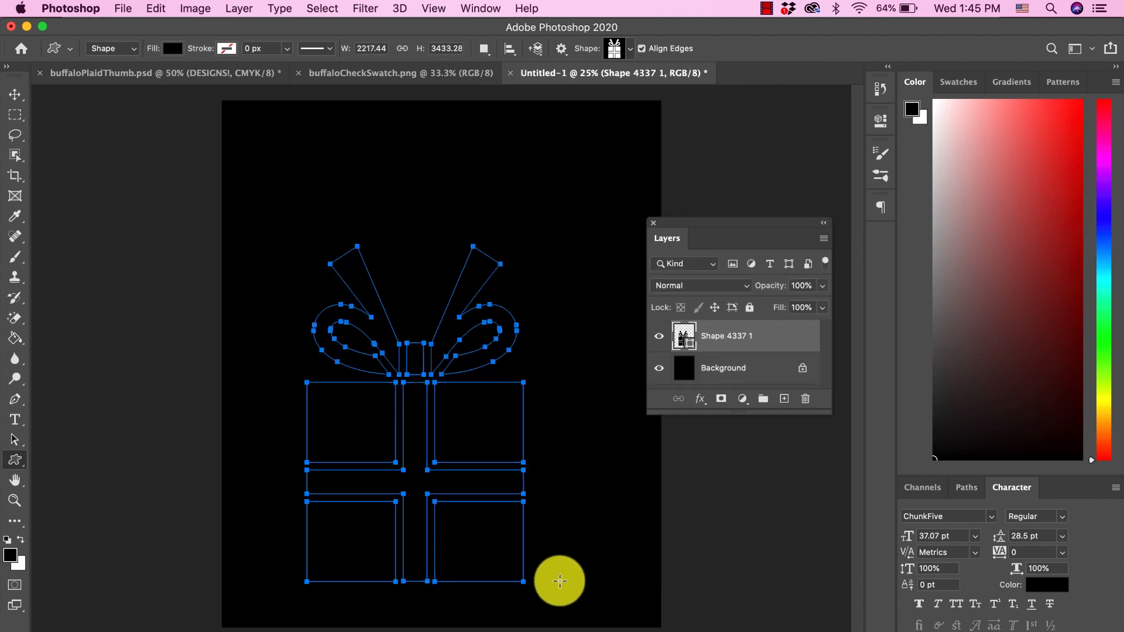
- Give the gift shape a buffalo plaid Pattern Overlay and a 35 px white Stroke
right_click(726, 336)
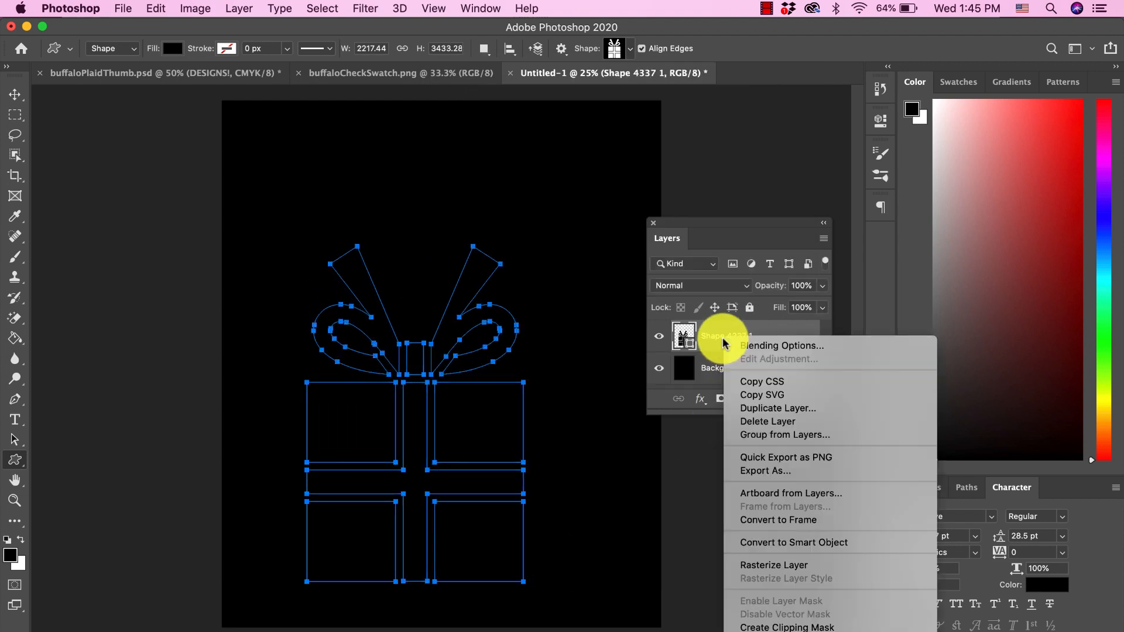
left_click(782, 345)
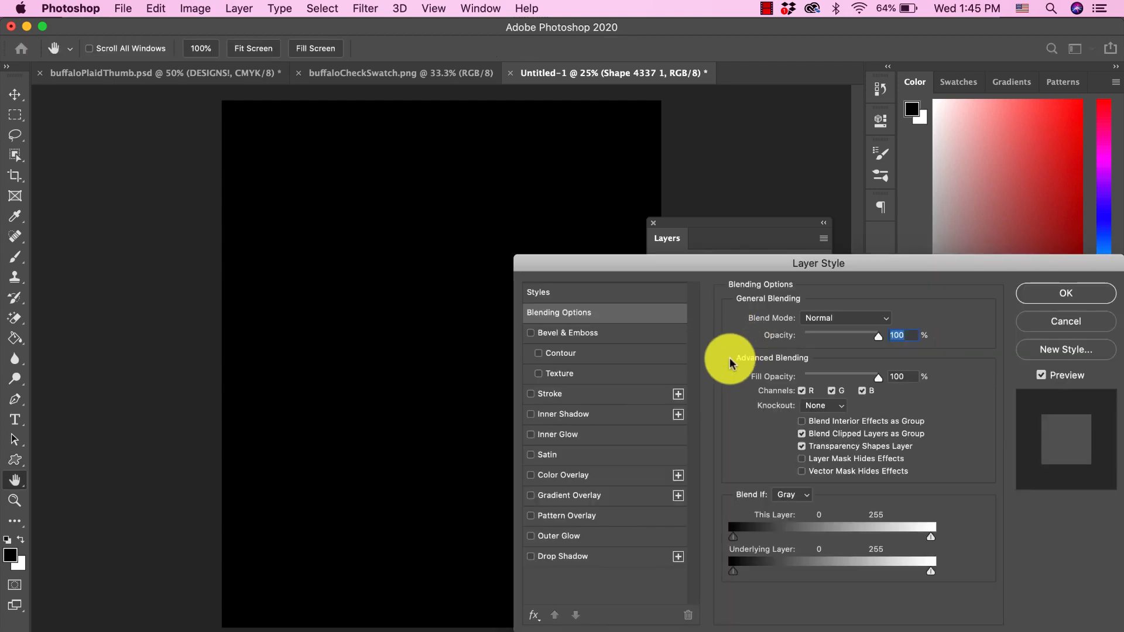
left_click(568, 516)
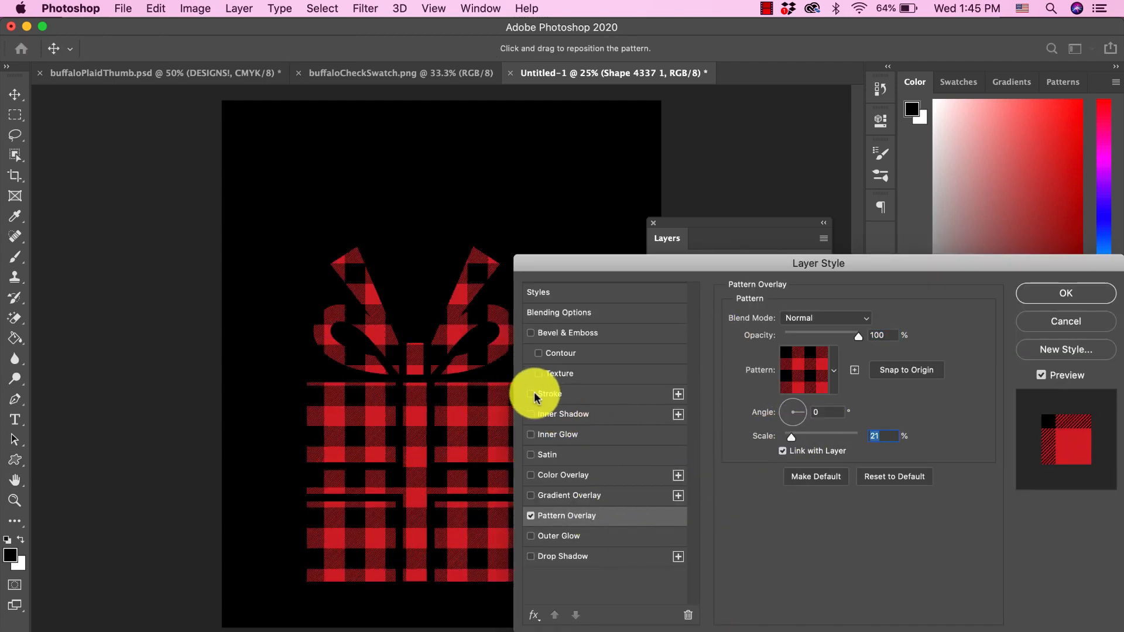
left_click(530, 394)
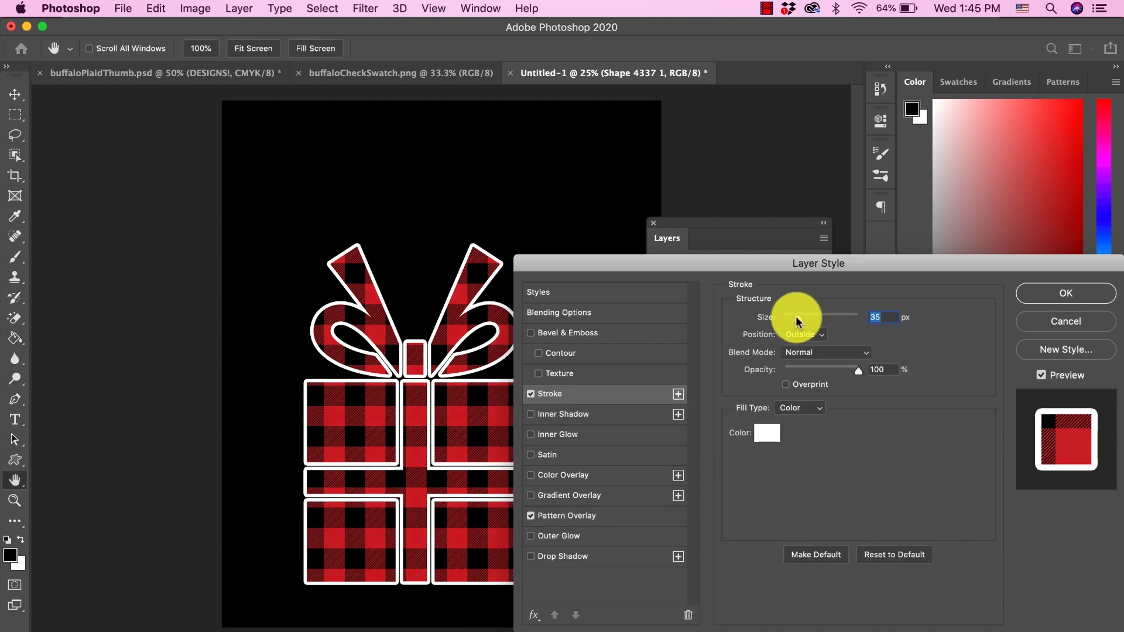
left_click(1066, 293)
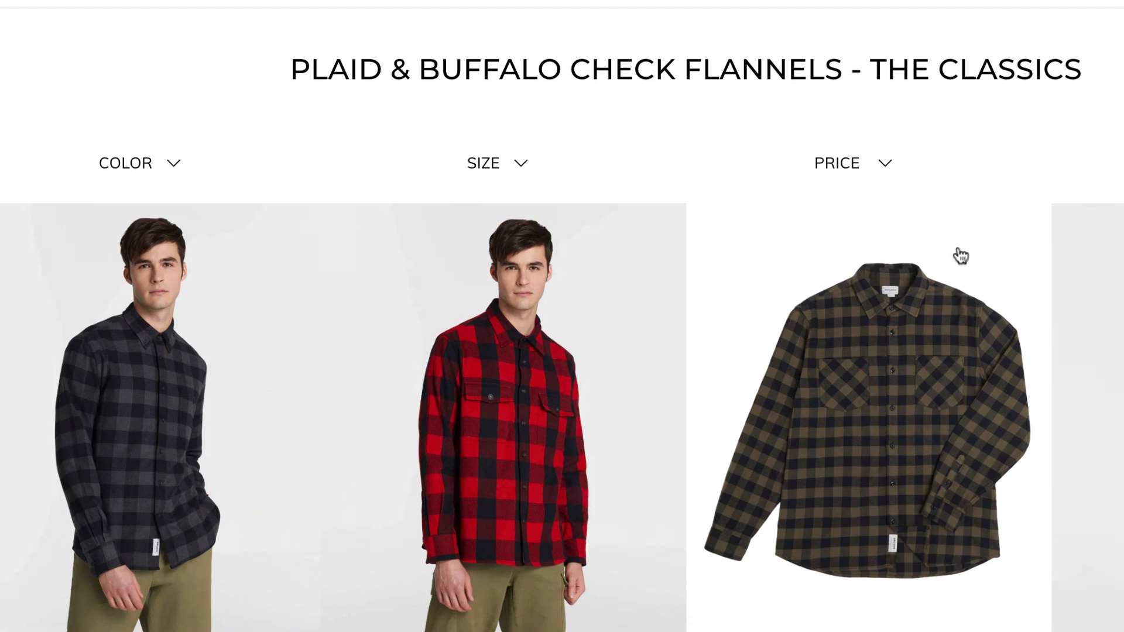
- Scroll up through the Woolrich plaid and buffalo check flannels page
scroll("up", 3)
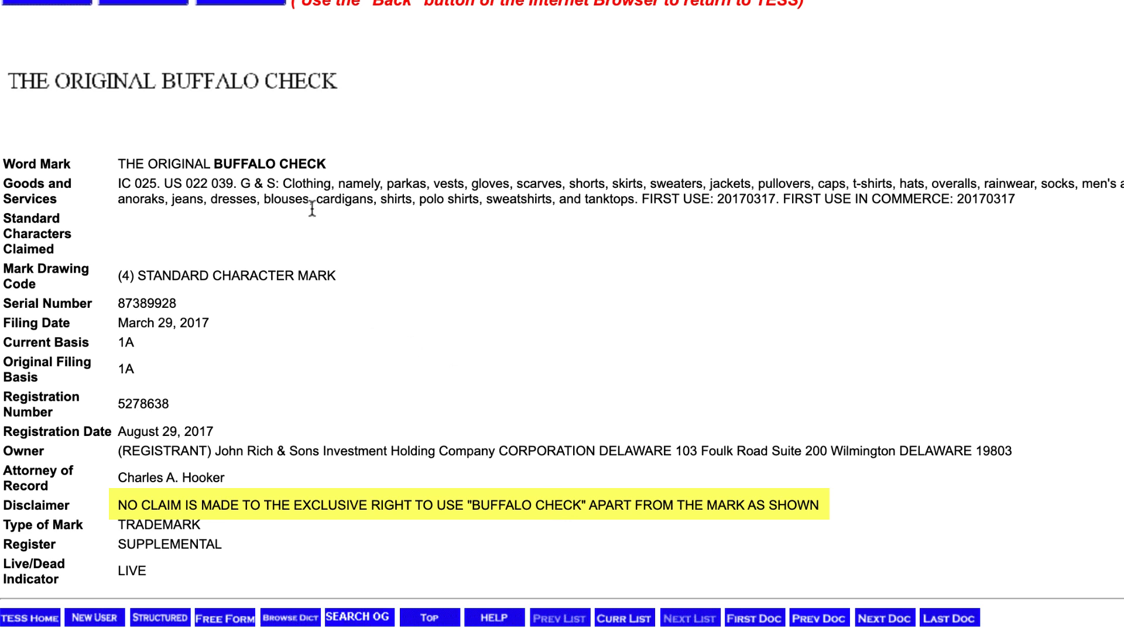
mouse_move(469, 378)
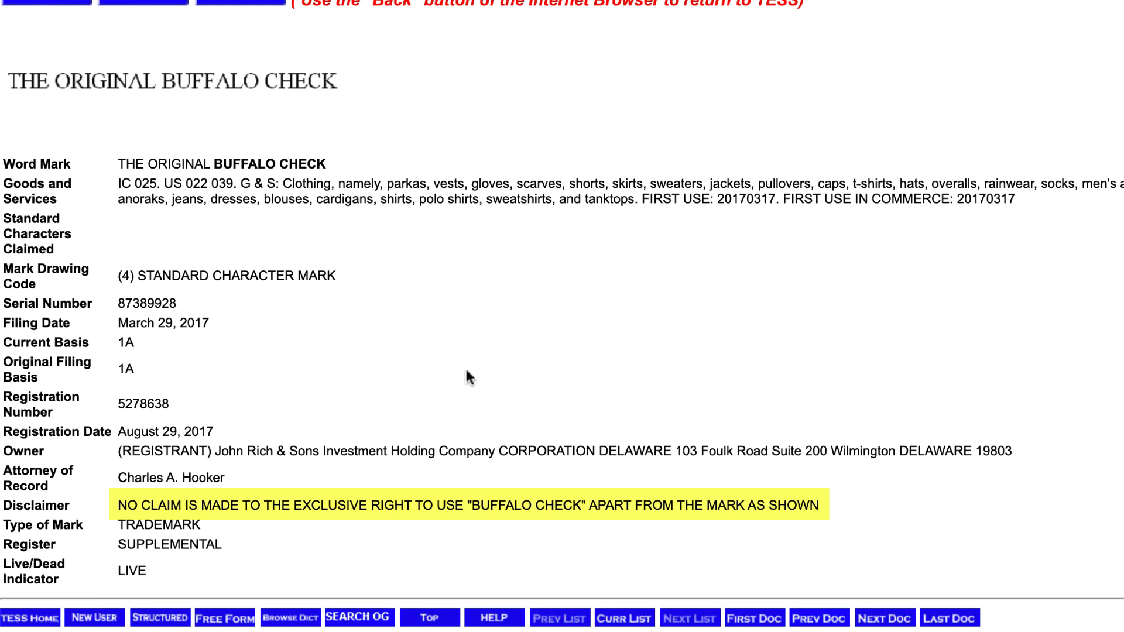